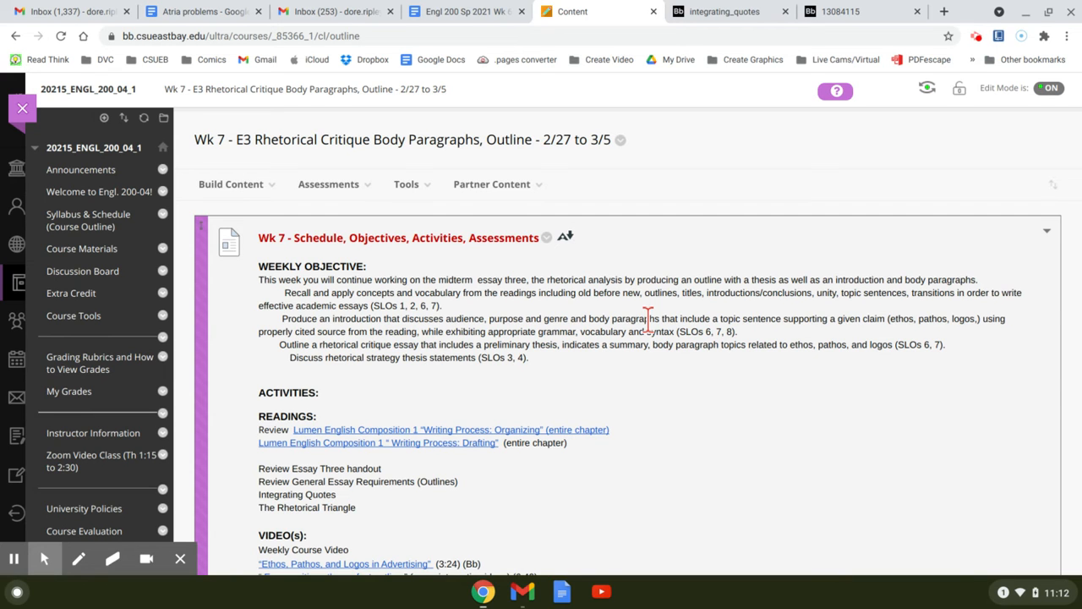
mouse_move(517, 284)
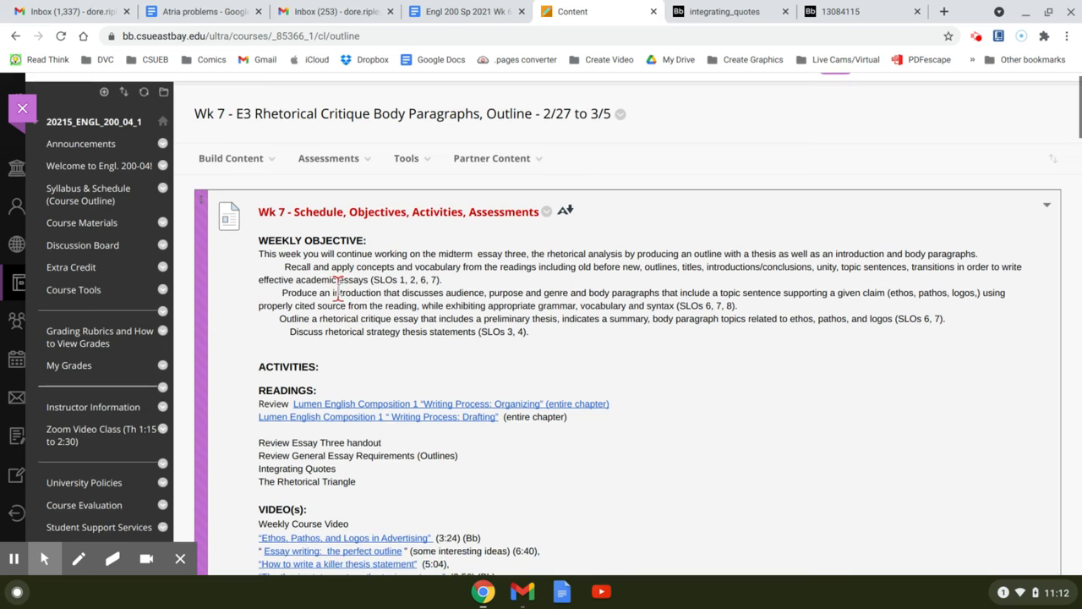
mouse_move(457, 284)
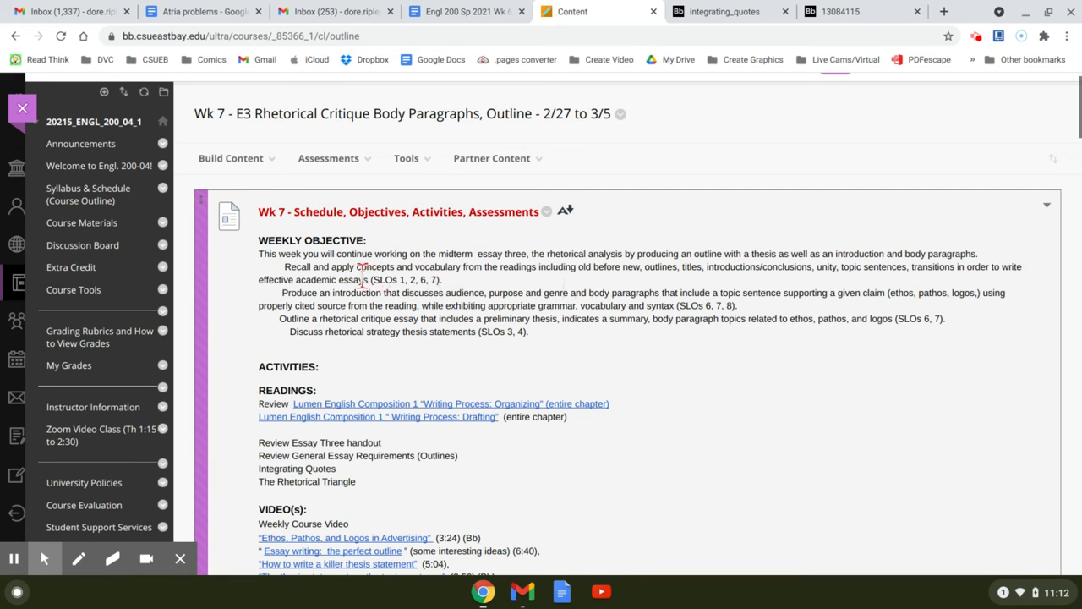
mouse_move(321, 306)
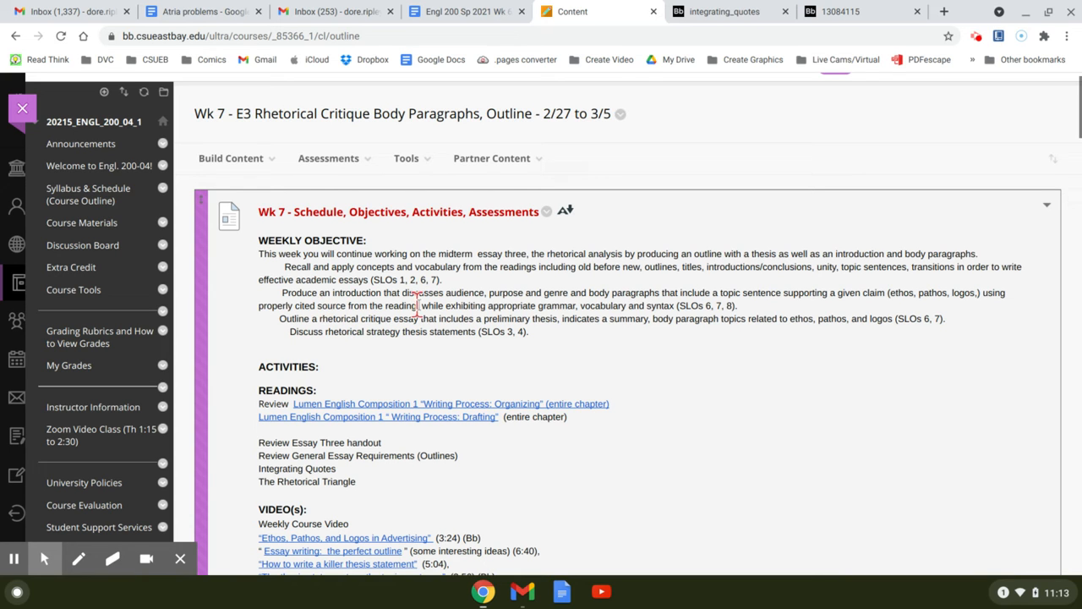
mouse_move(609, 307)
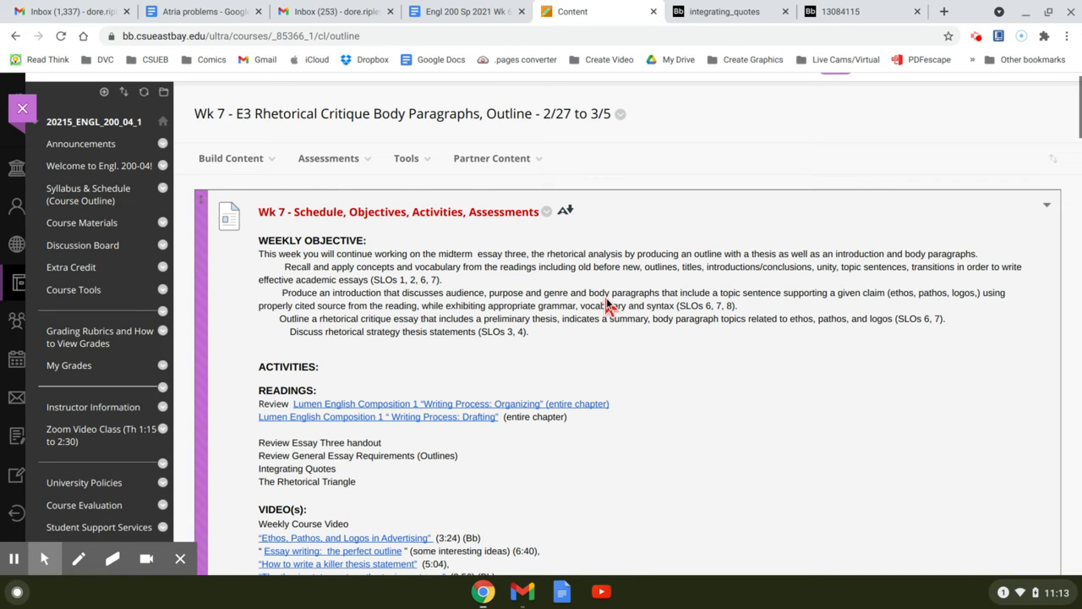
mouse_move(742, 303)
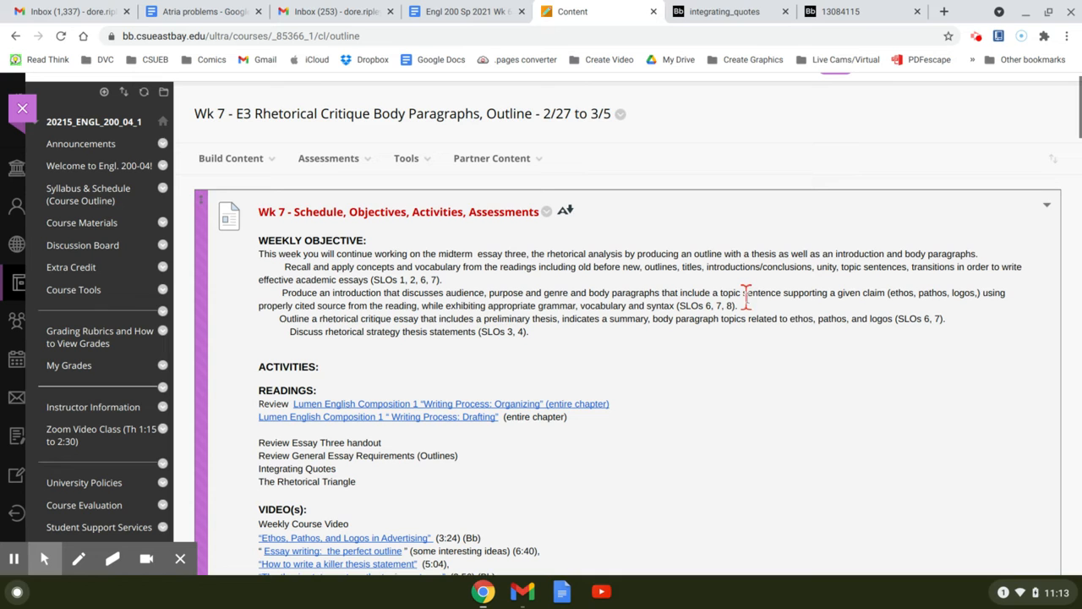
mouse_move(880, 309)
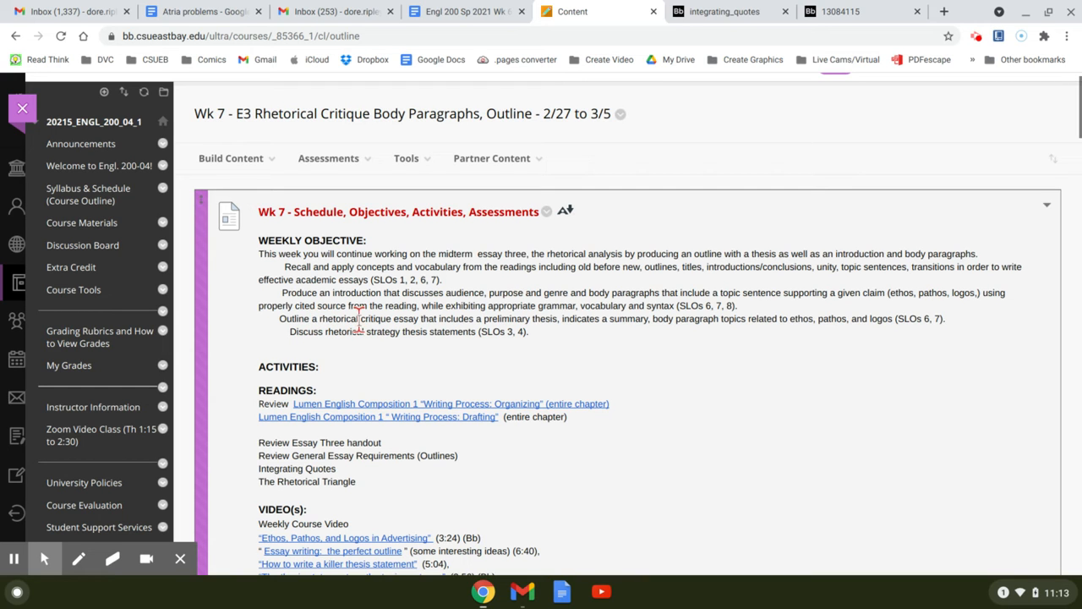
mouse_move(347, 292)
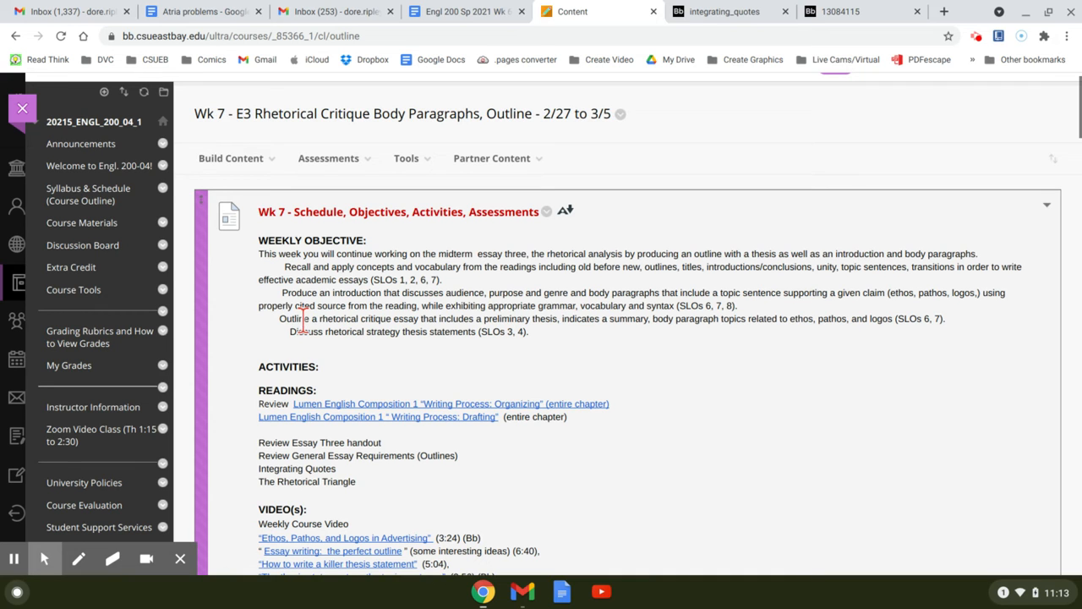
mouse_move(317, 292)
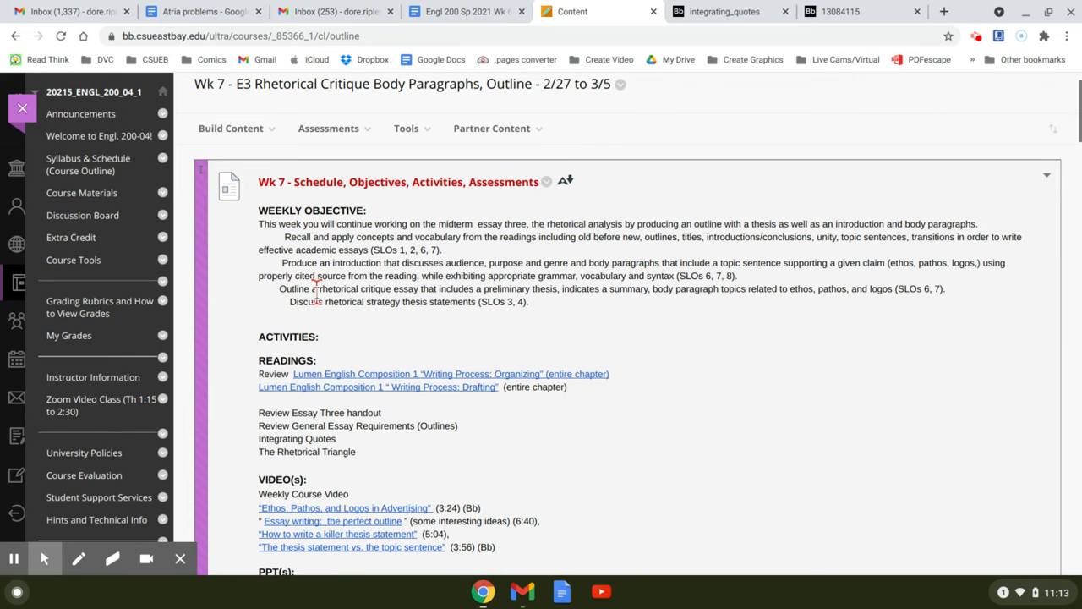
mouse_move(314, 292)
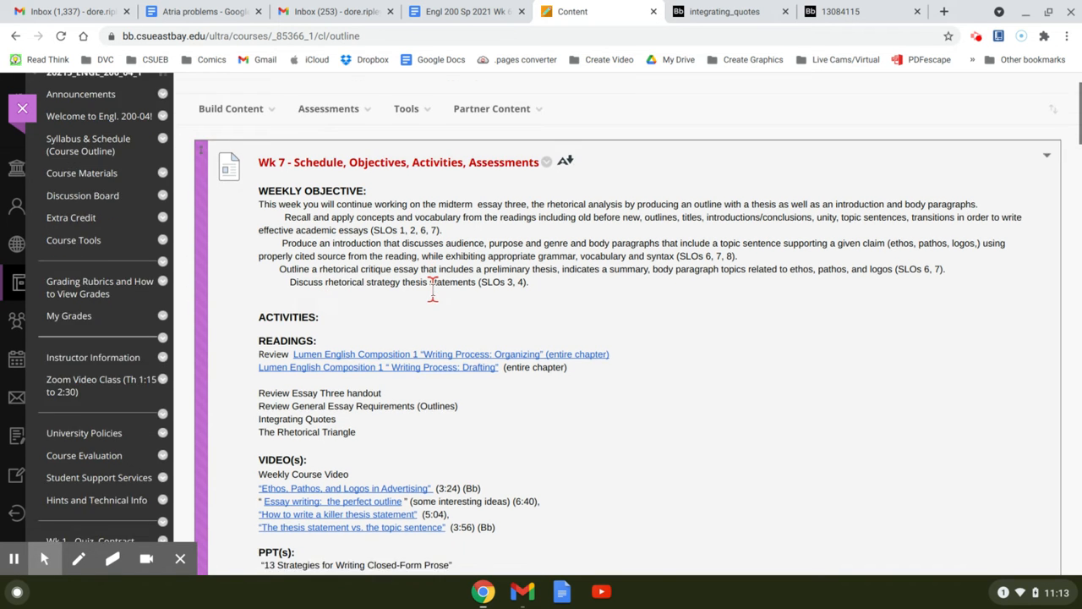
scroll(down, 3)
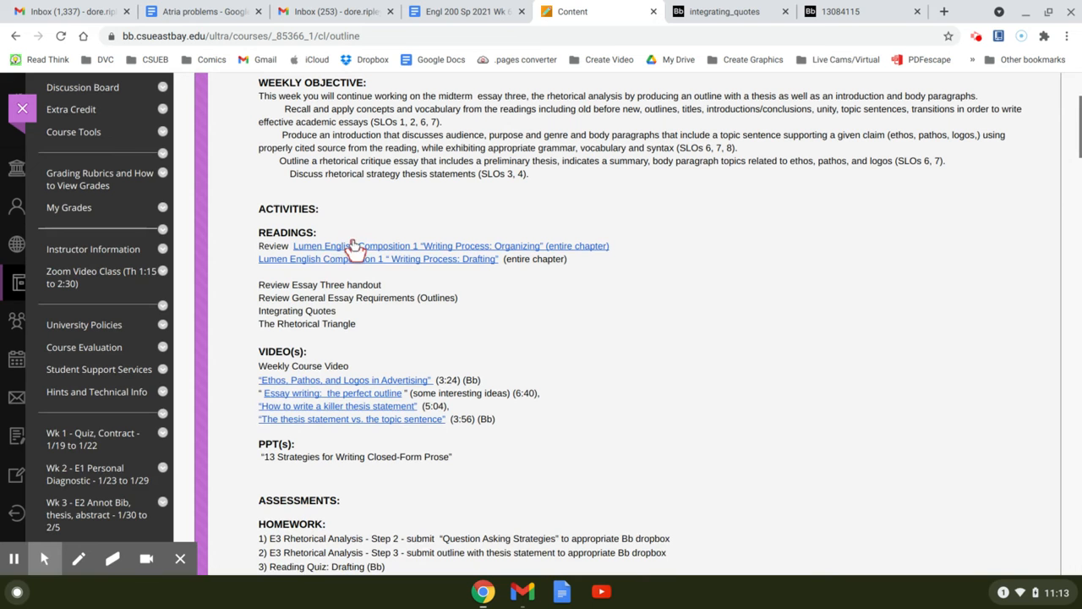
mouse_move(376, 262)
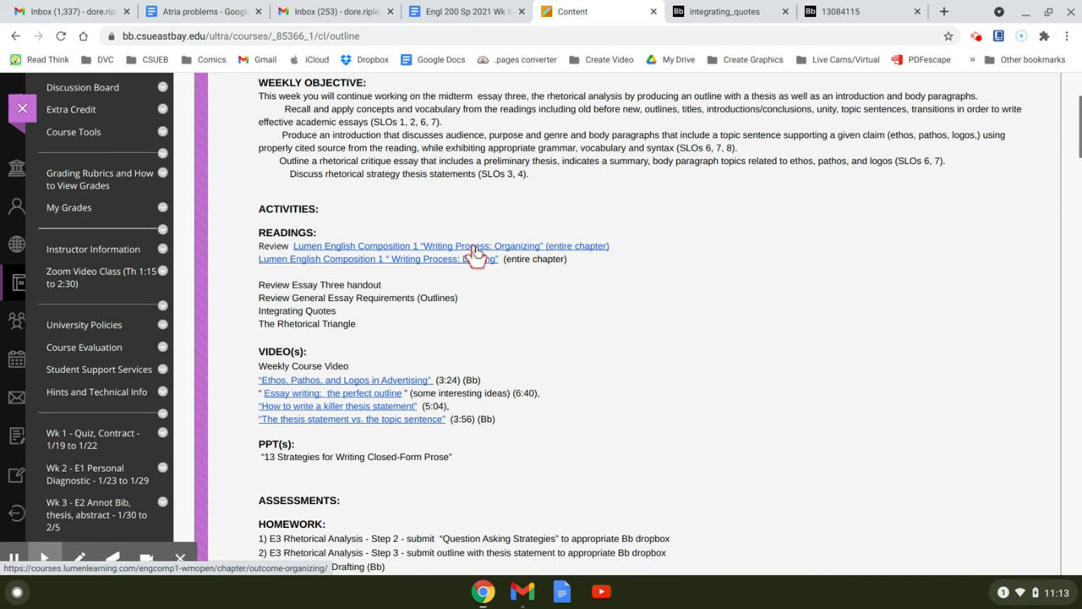
scroll(down, 3)
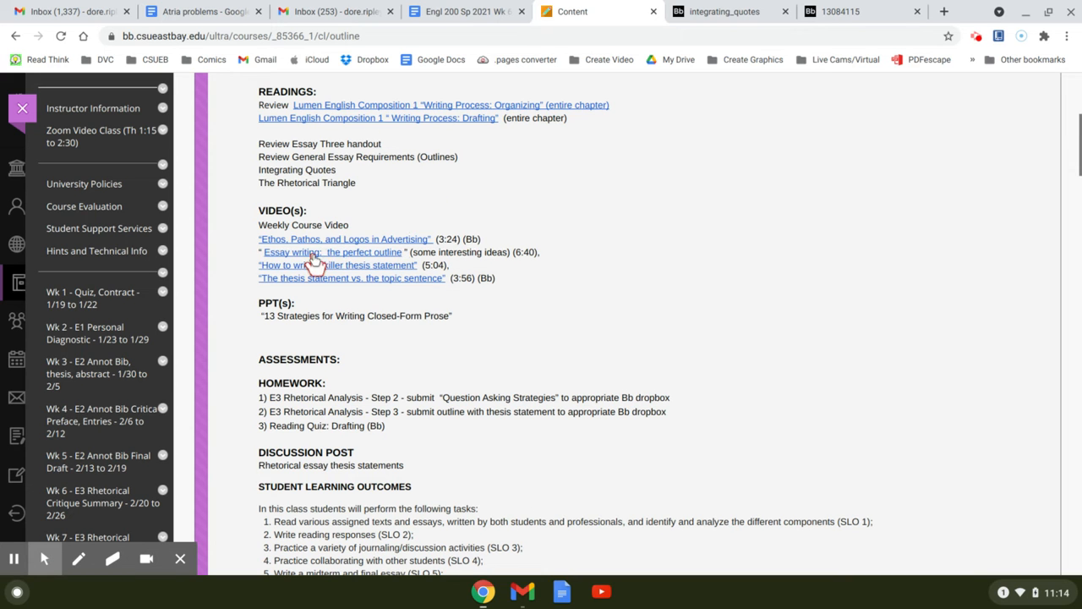
mouse_move(321, 254)
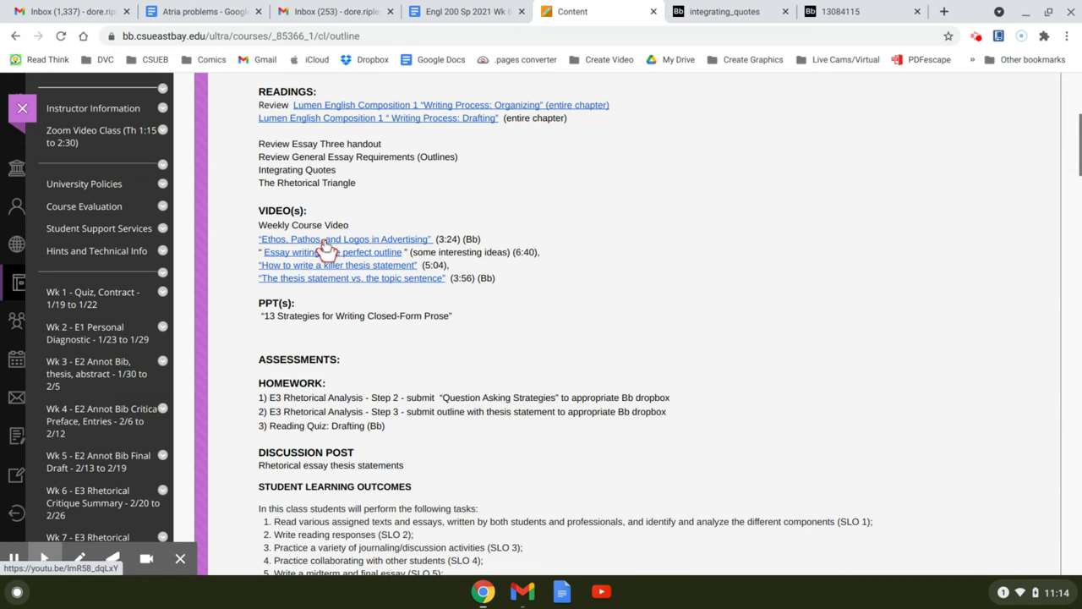
scroll(down, 3)
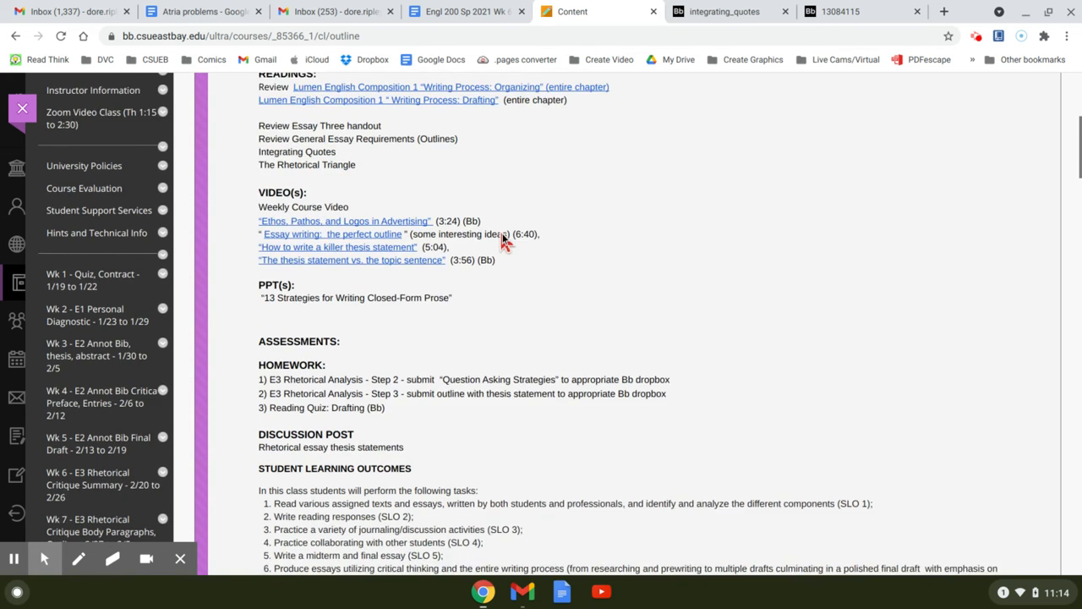
scroll(down, 3)
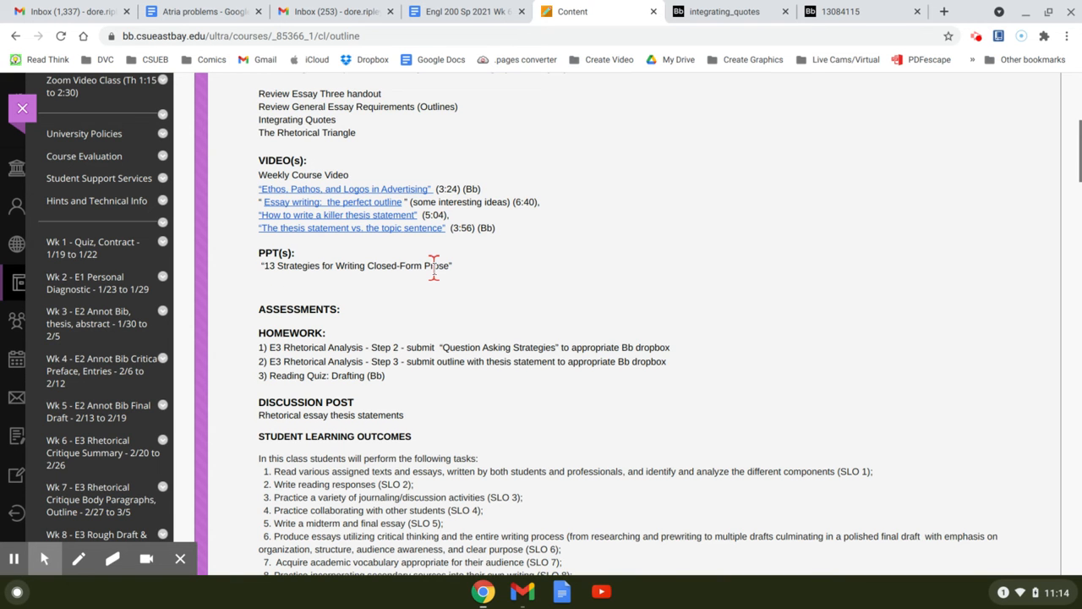
scroll(down, 3)
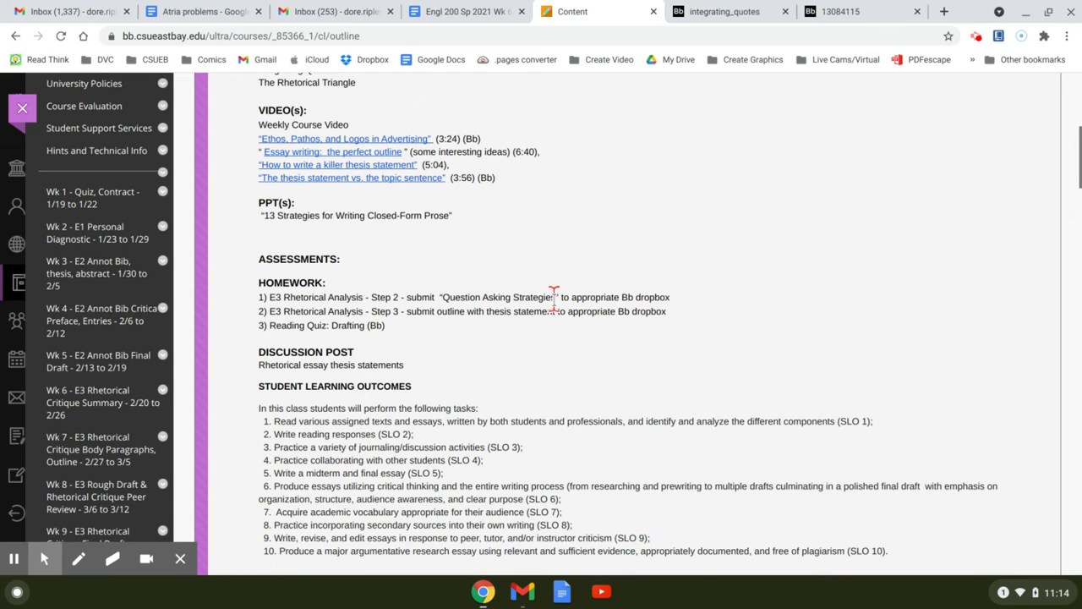
mouse_move(470, 334)
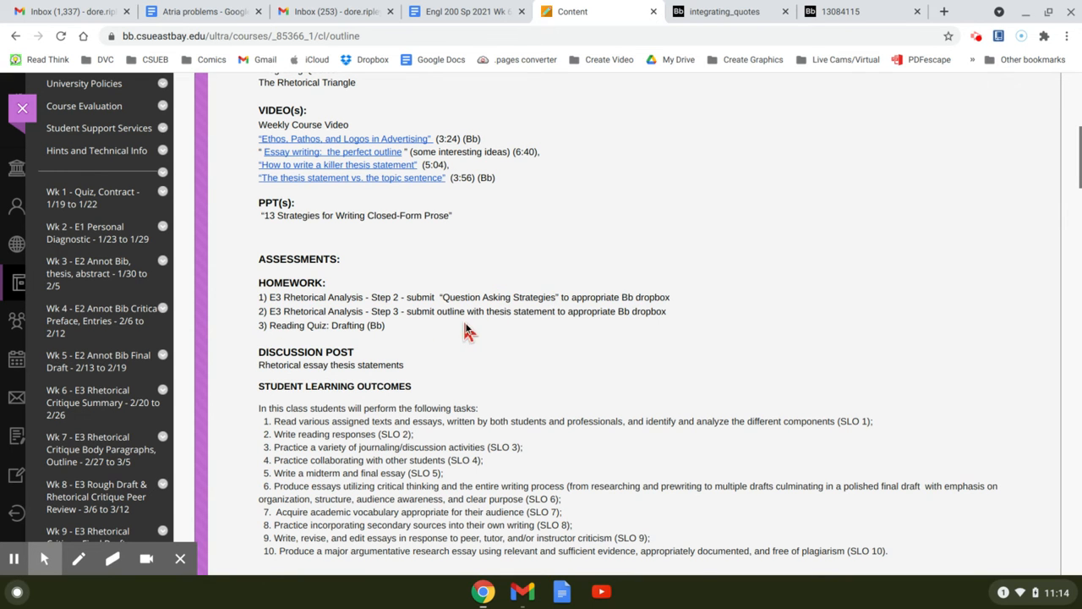
scroll(down, 3)
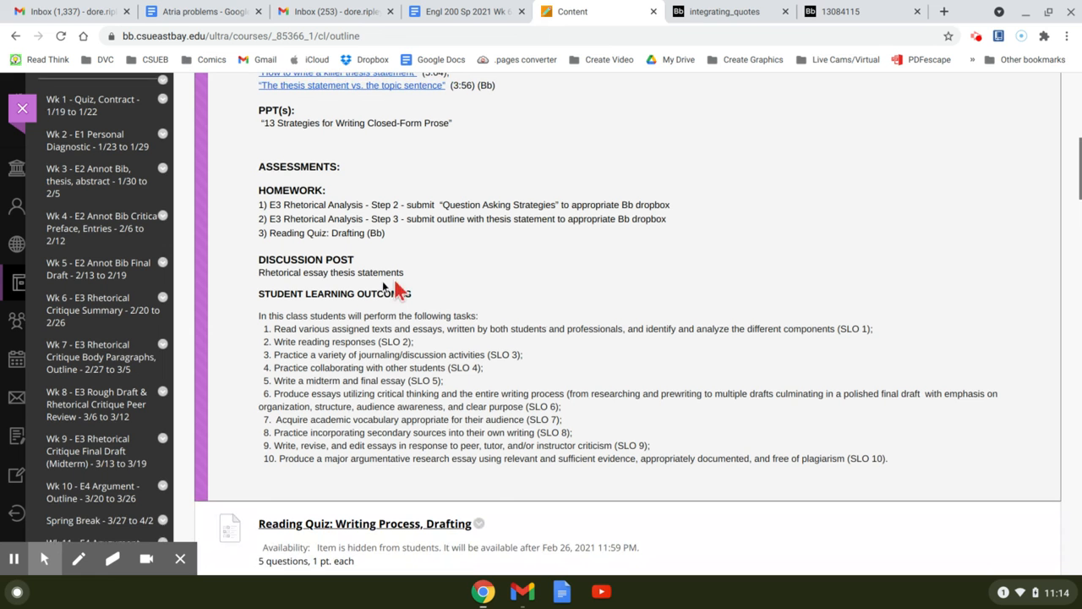
mouse_move(317, 415)
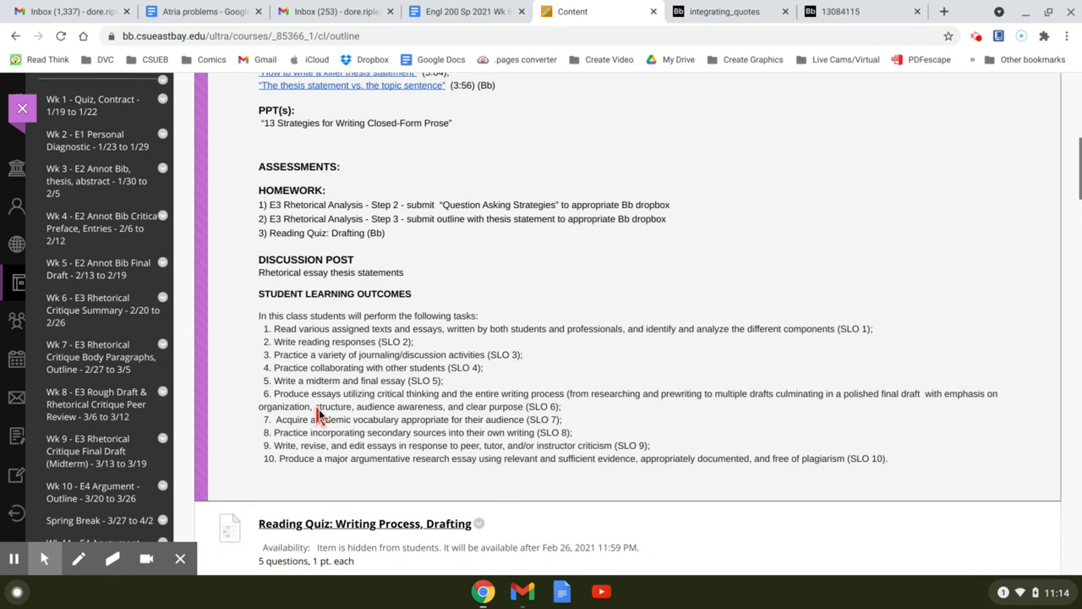
scroll(down, 3)
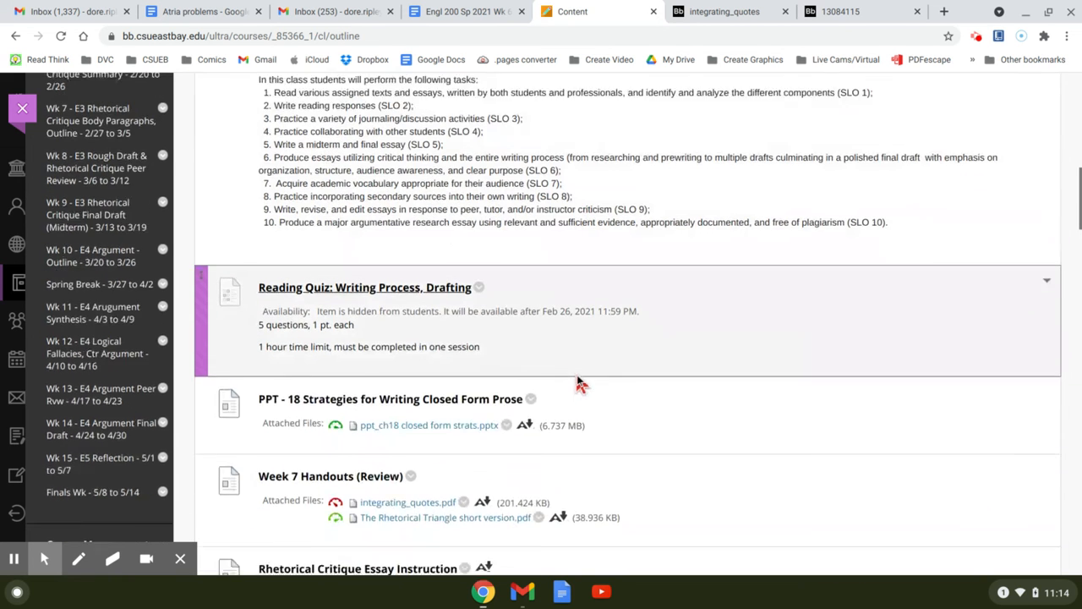
scroll(down, 3)
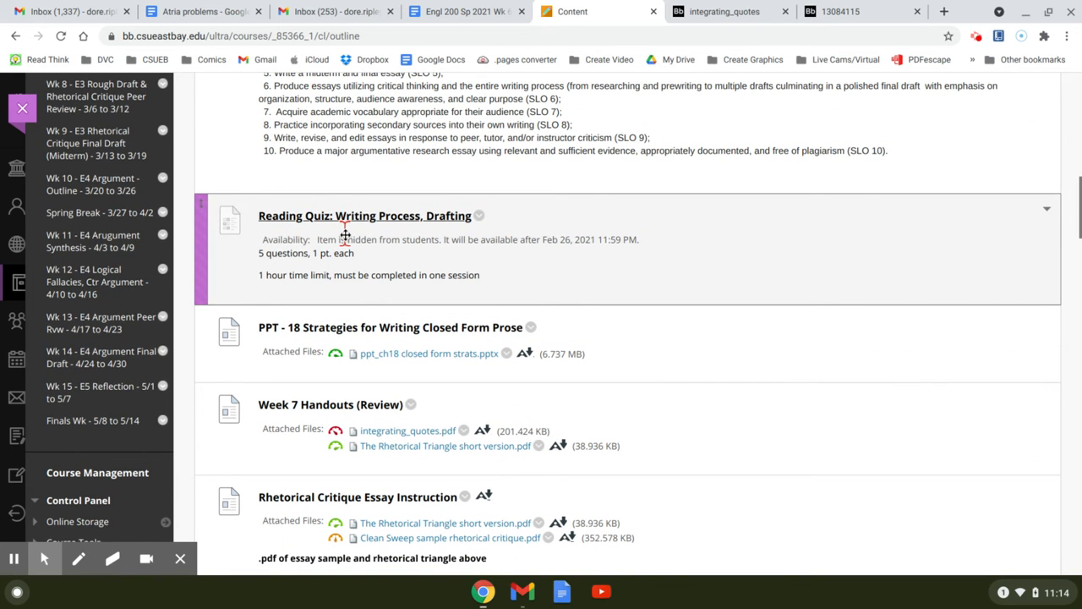
scroll(down, 3)
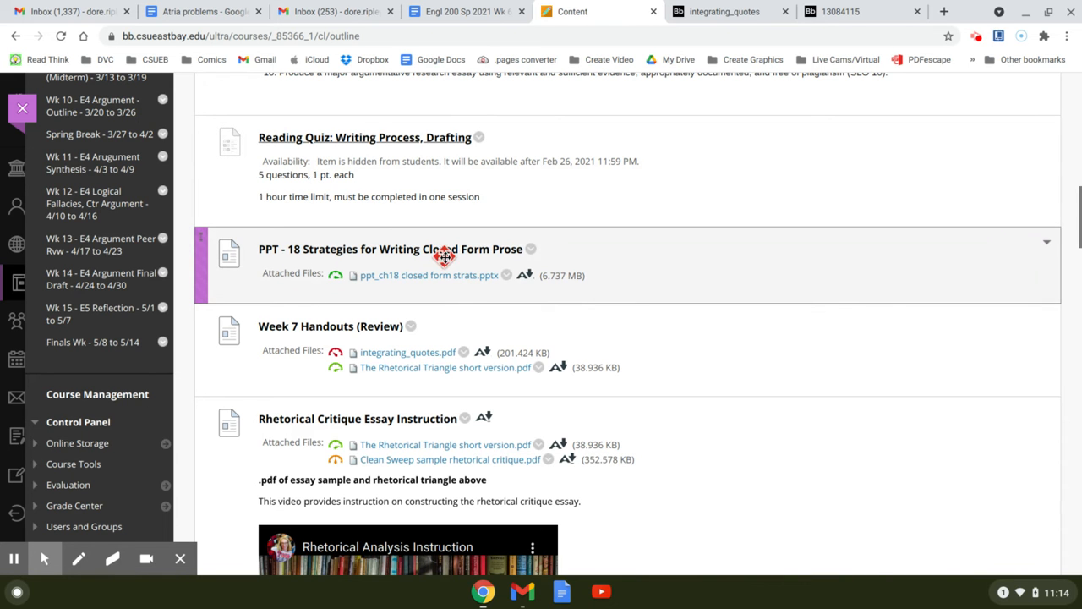
mouse_move(438, 245)
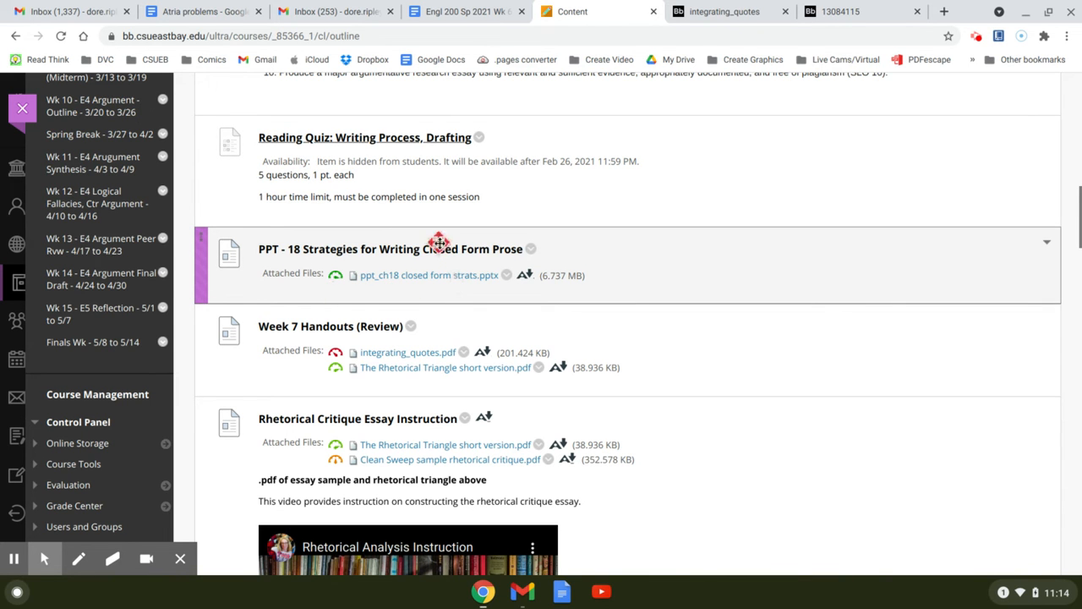
scroll(down, 3)
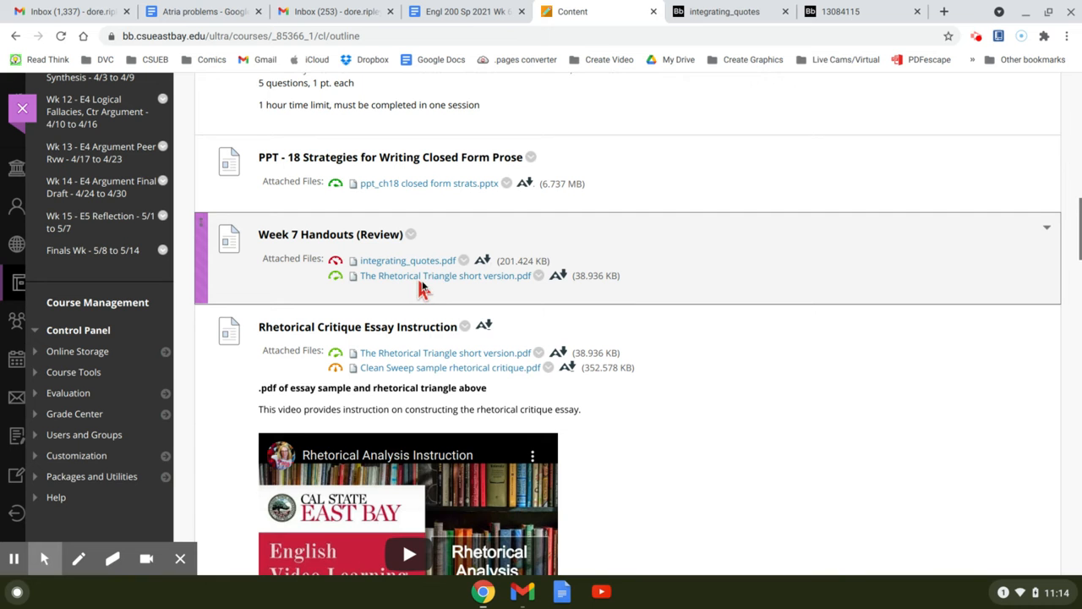
mouse_move(378, 279)
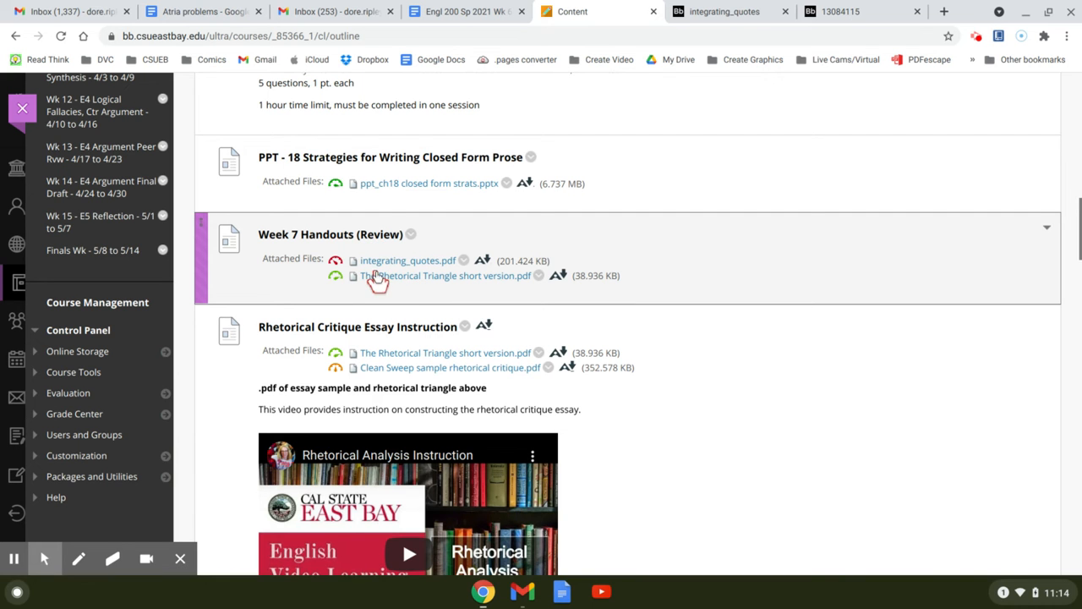
scroll(down, 3)
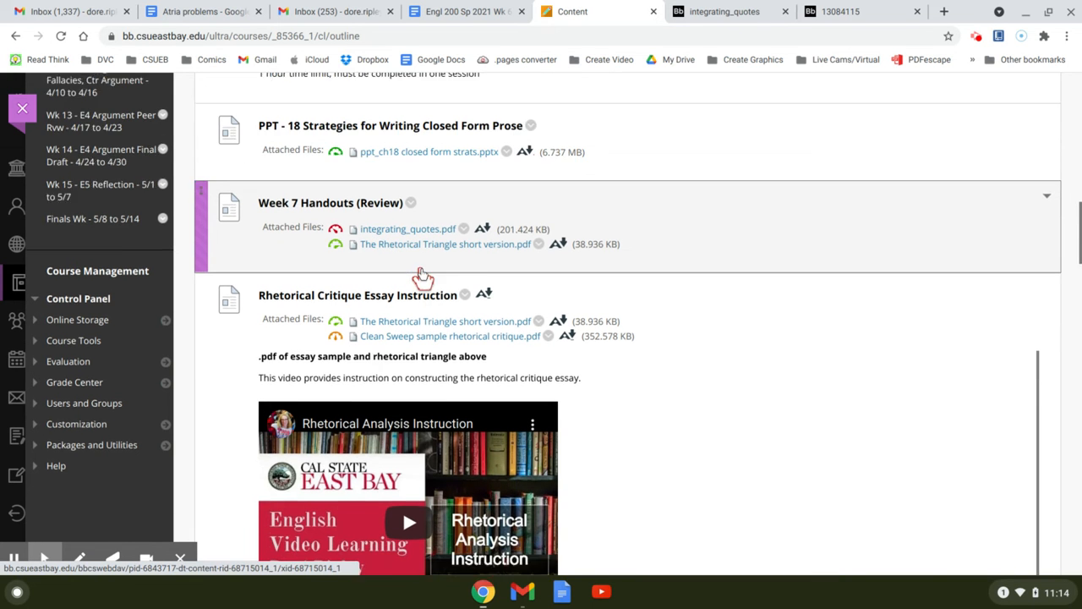
scroll(down, 3)
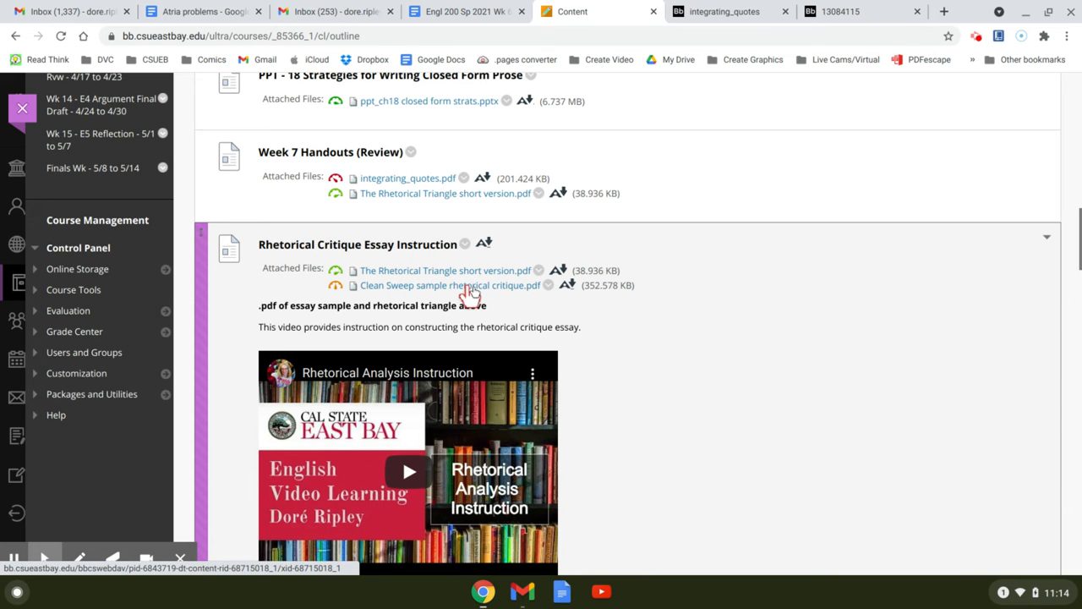
scroll(down, 3)
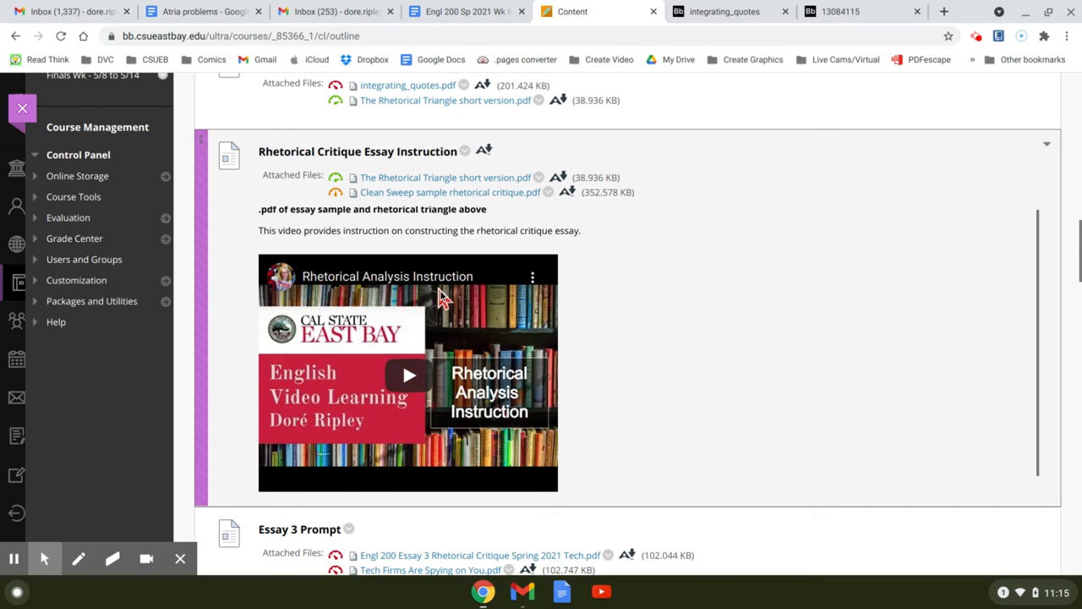
scroll(down, 3)
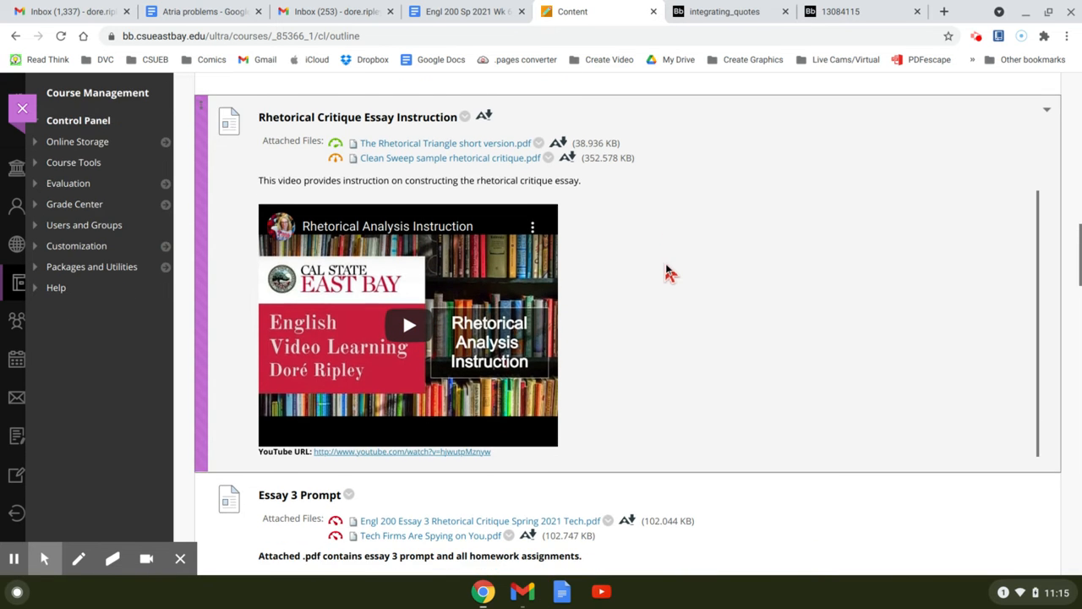
scroll(down, 3)
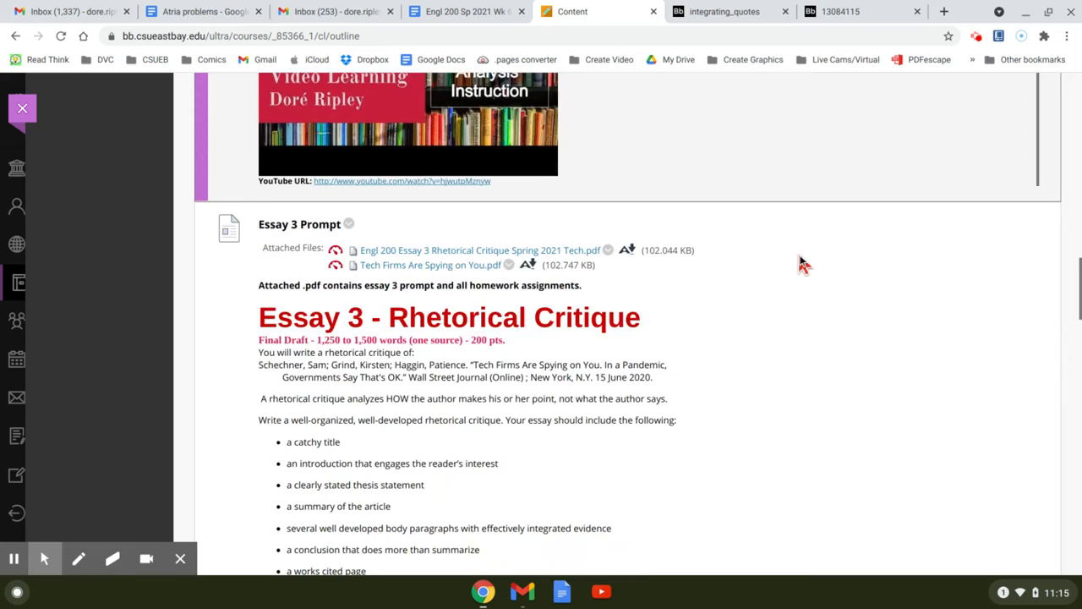
scroll(down, 3)
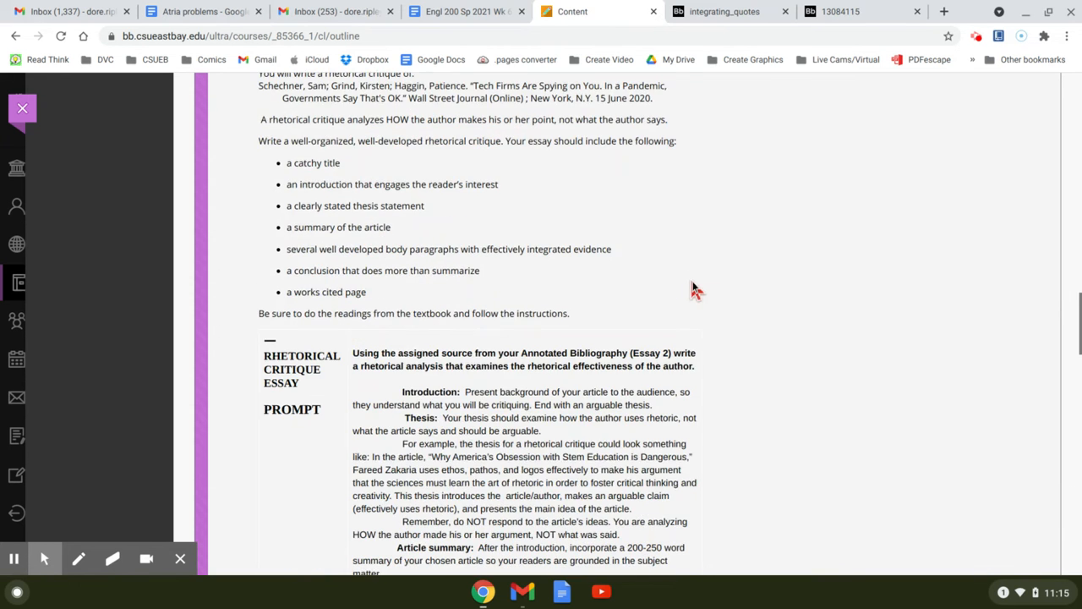
scroll(down, 3)
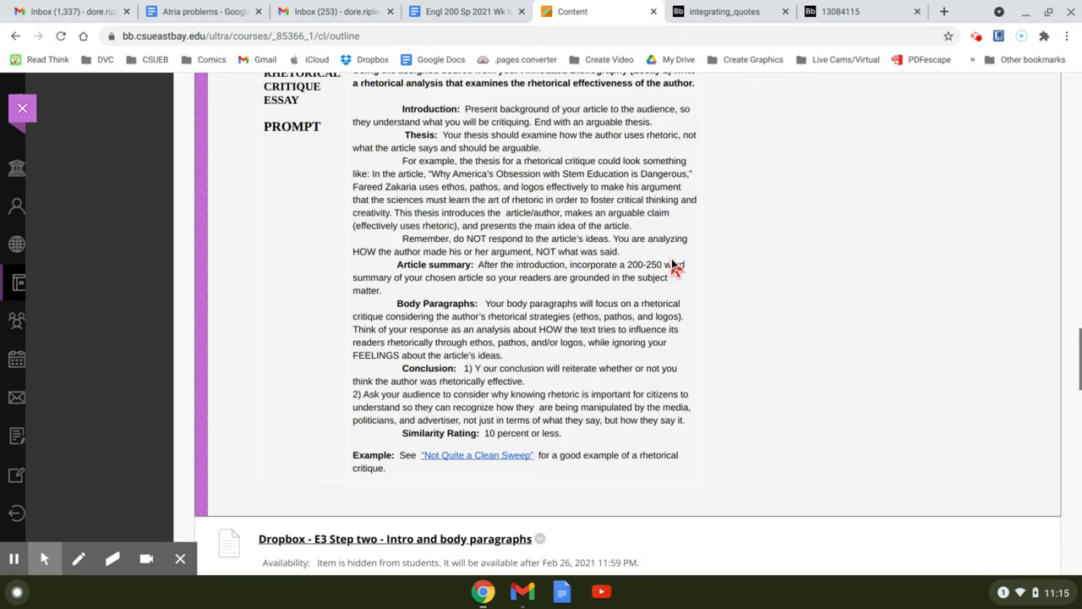
scroll(down, 3)
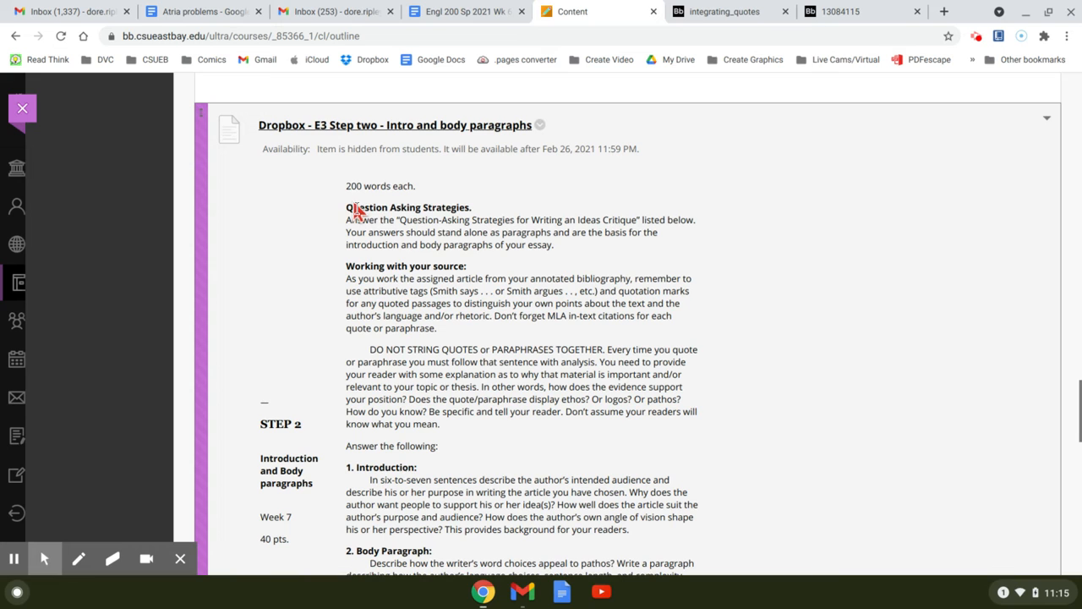
mouse_move(393, 237)
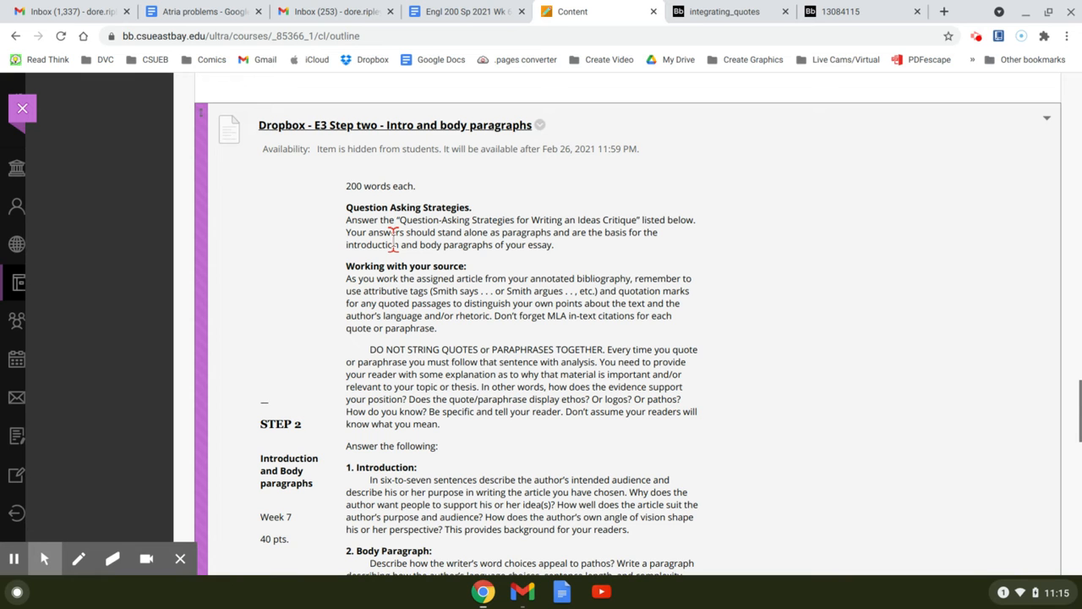
scroll(down, 3)
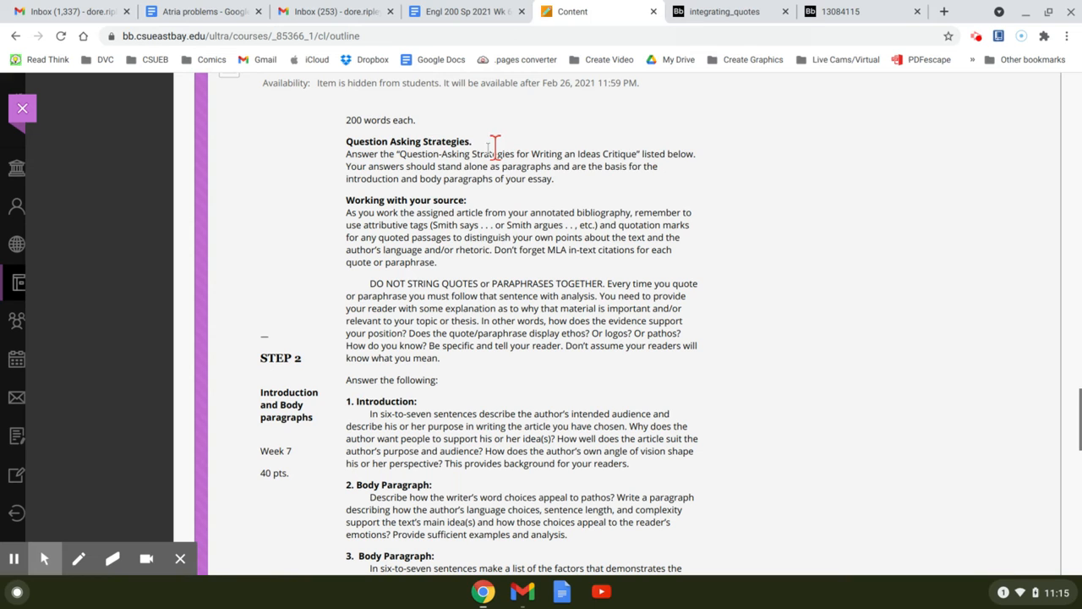
mouse_move(507, 242)
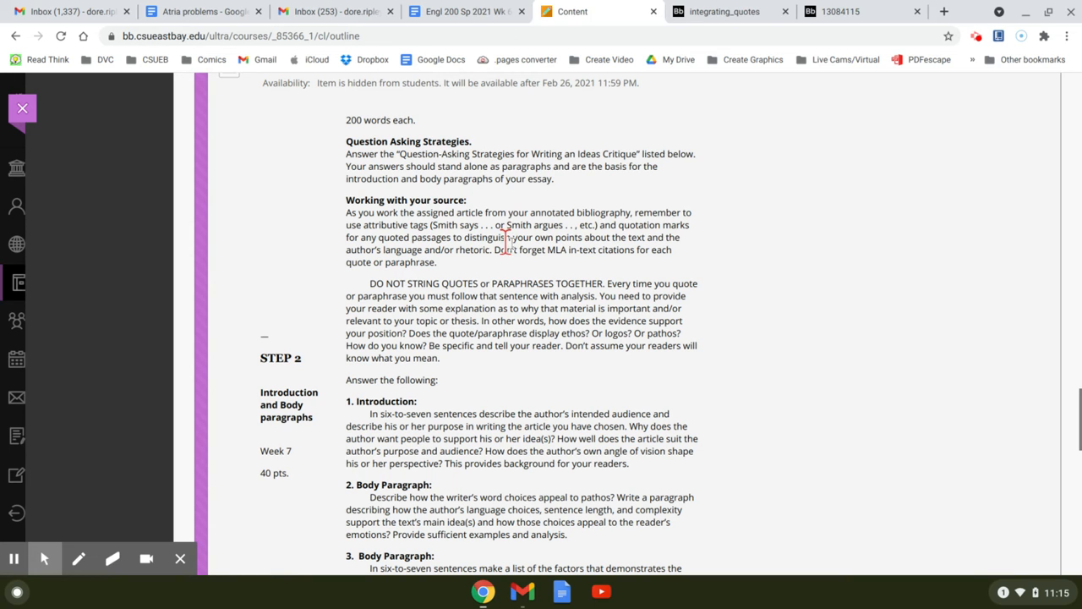
mouse_move(416, 199)
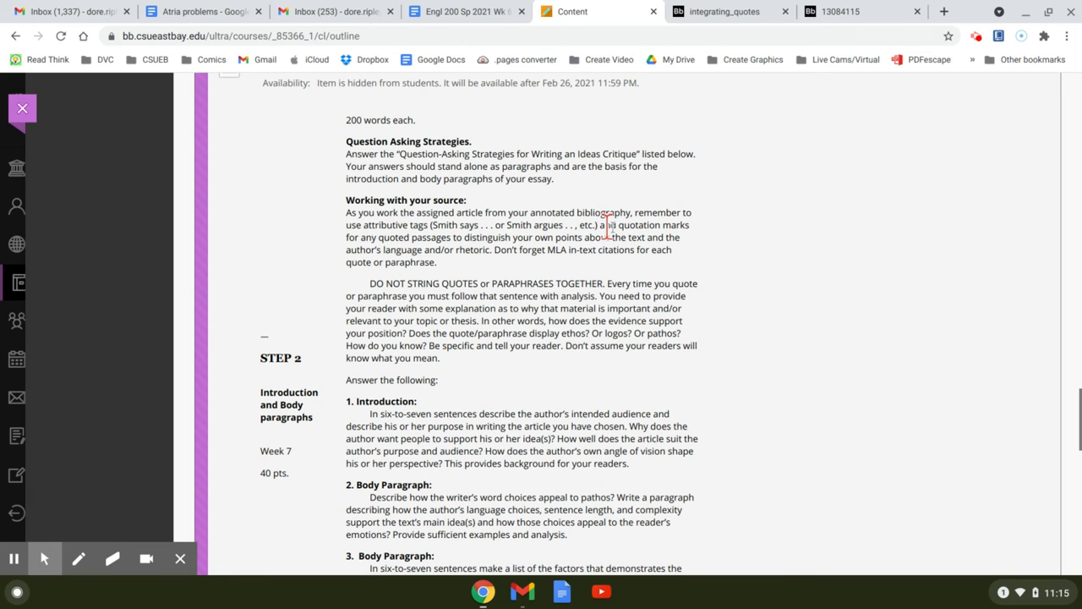
mouse_move(430, 246)
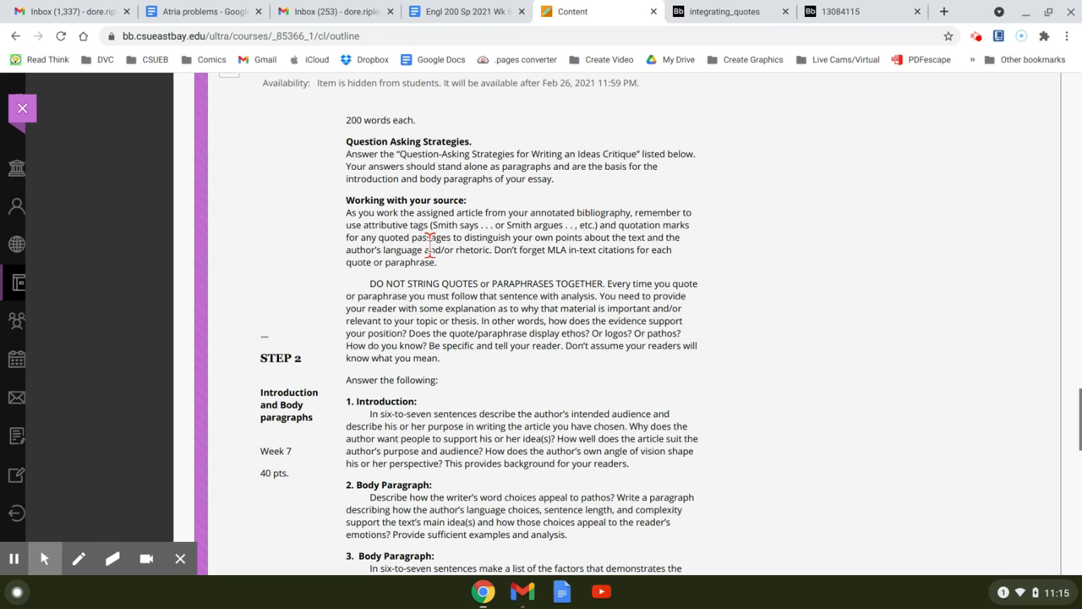
mouse_move(479, 237)
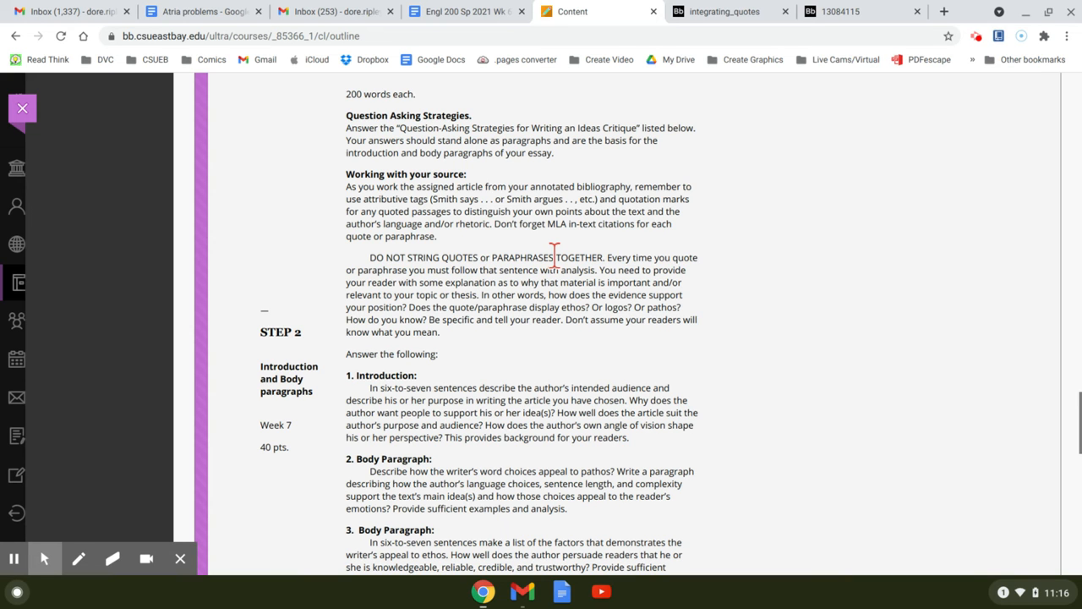
mouse_move(604, 317)
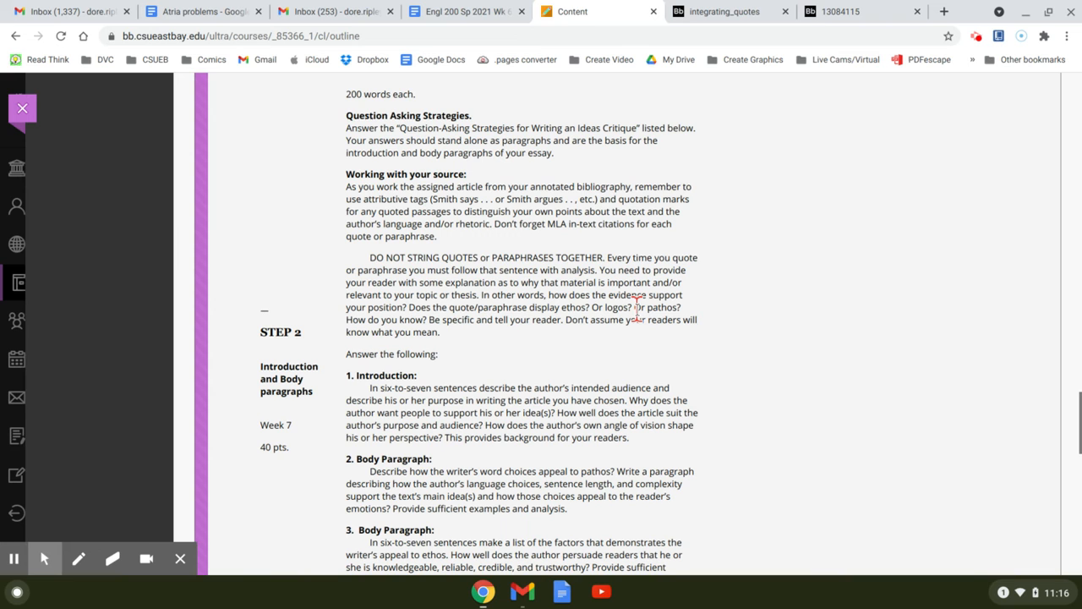
mouse_move(554, 256)
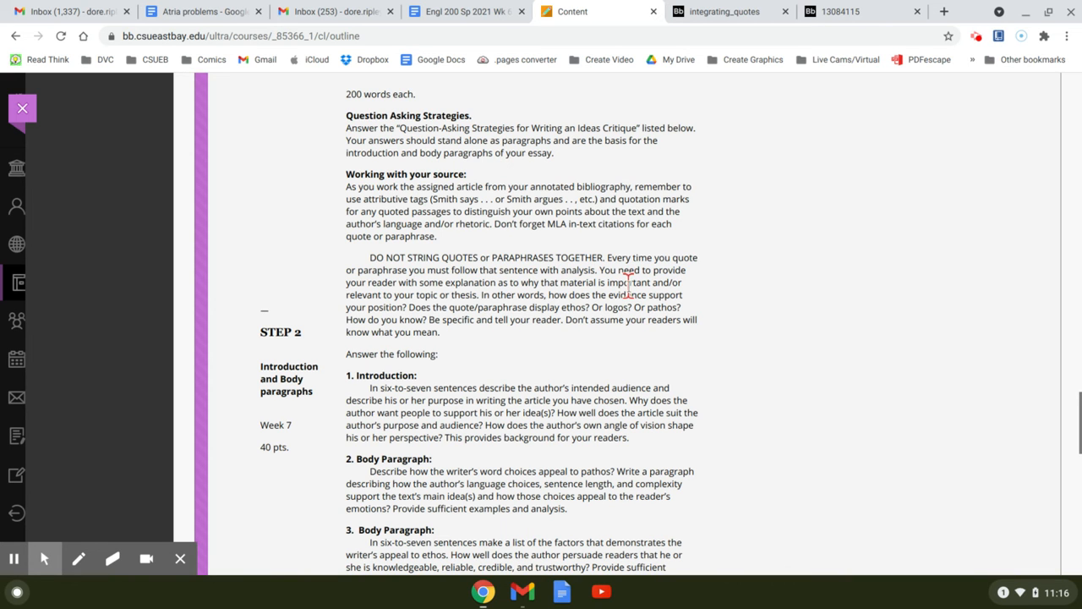
mouse_move(633, 268)
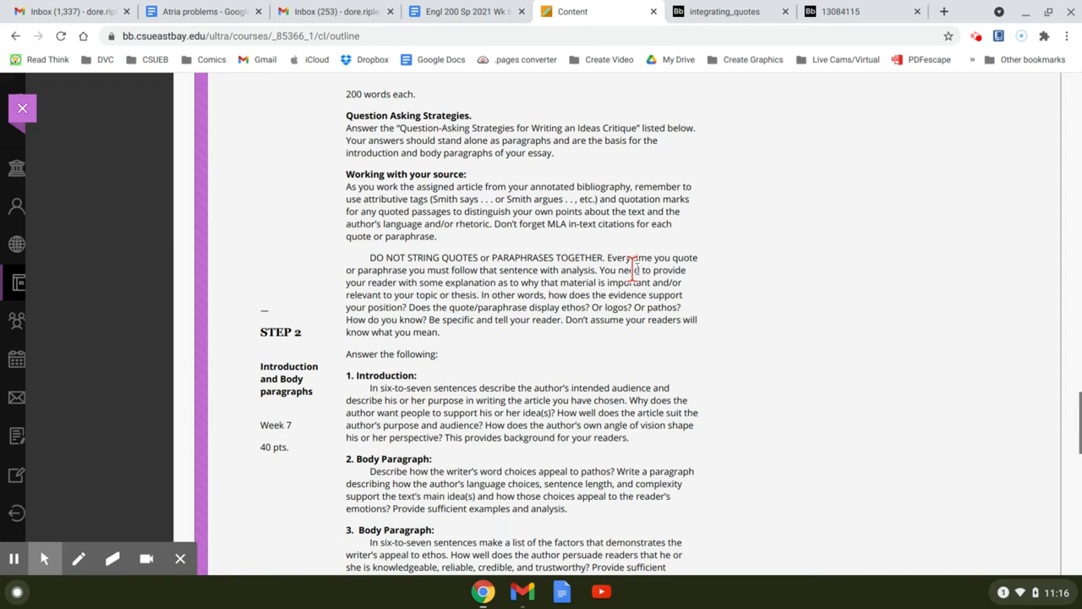
scroll(down, 3)
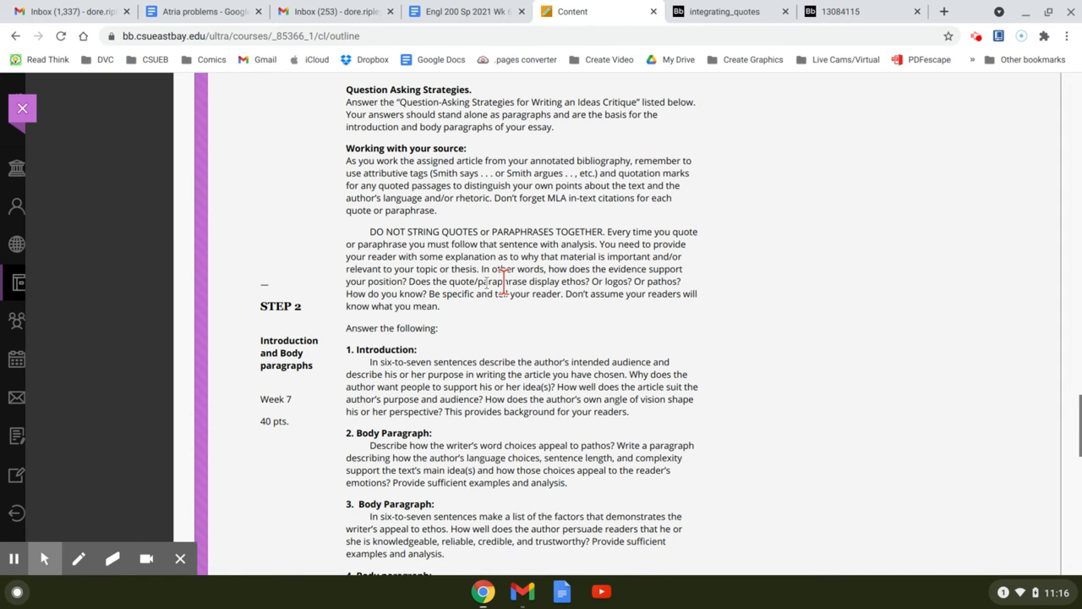
mouse_move(449, 257)
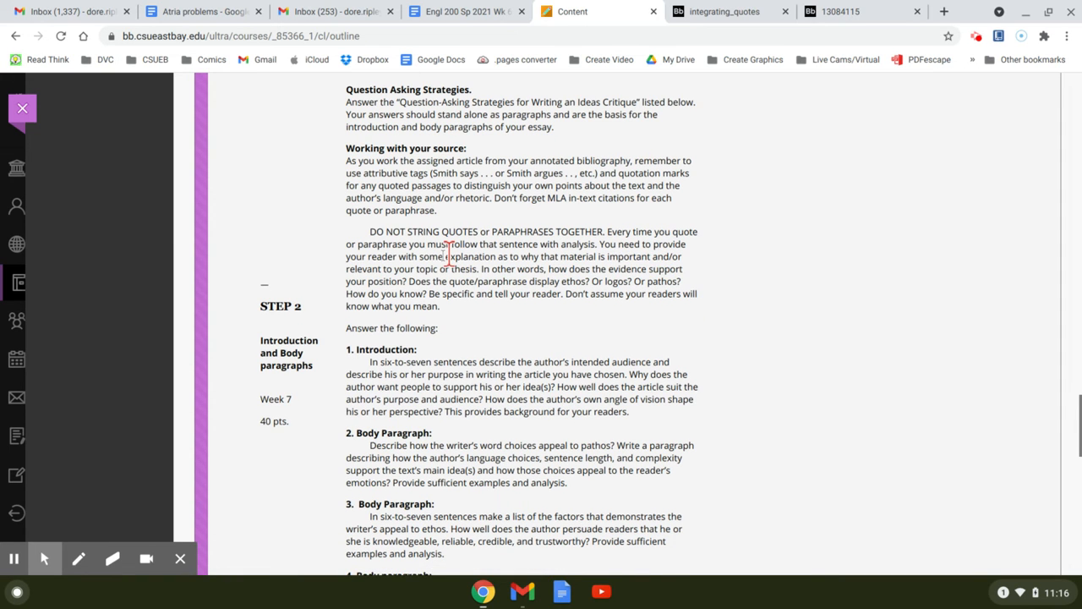
mouse_move(567, 258)
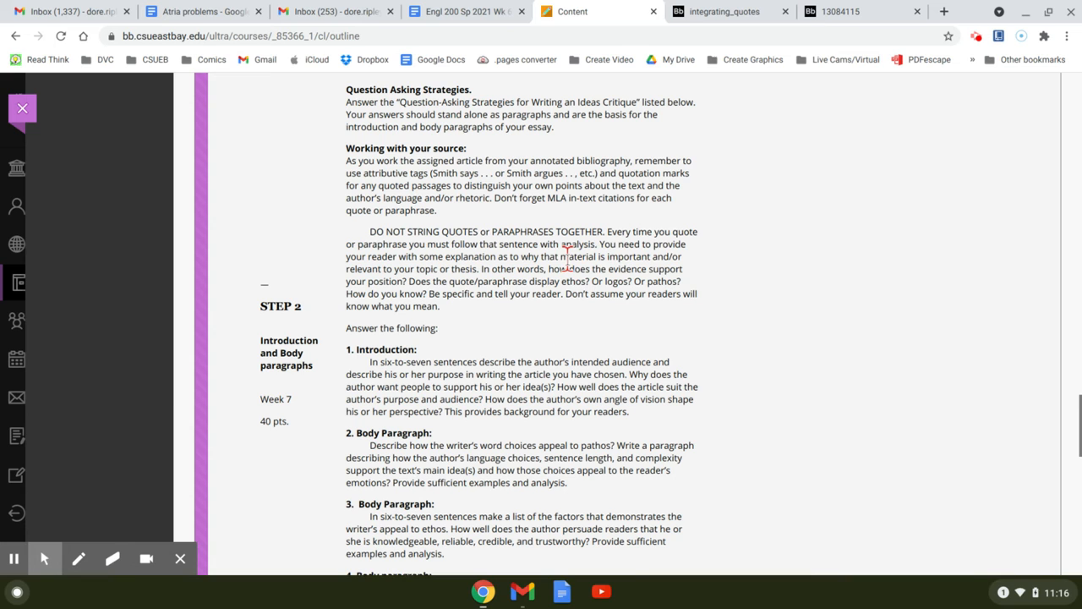
mouse_move(394, 281)
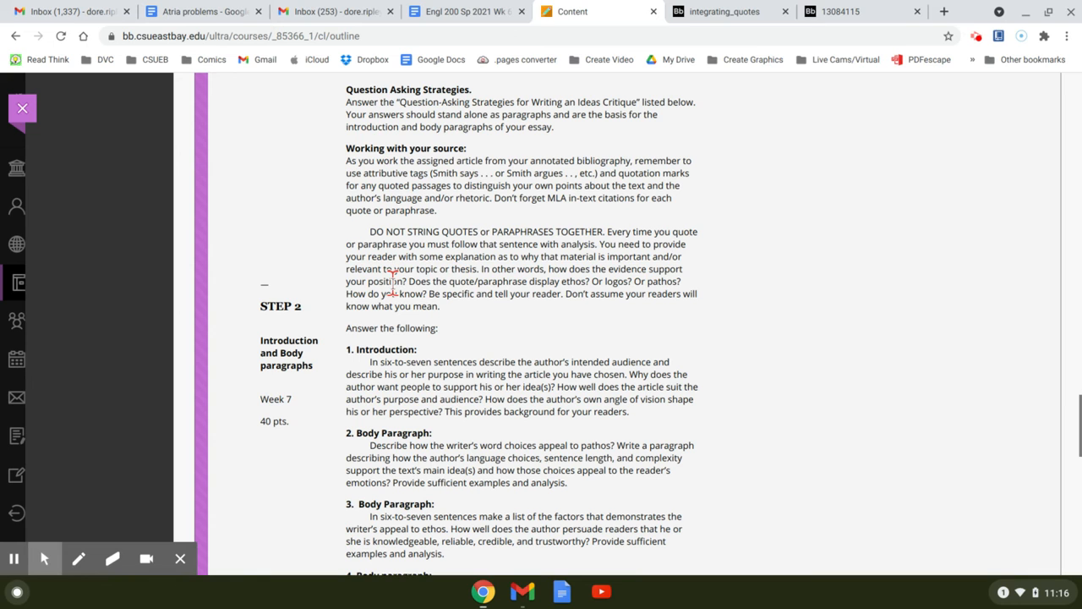
mouse_move(580, 286)
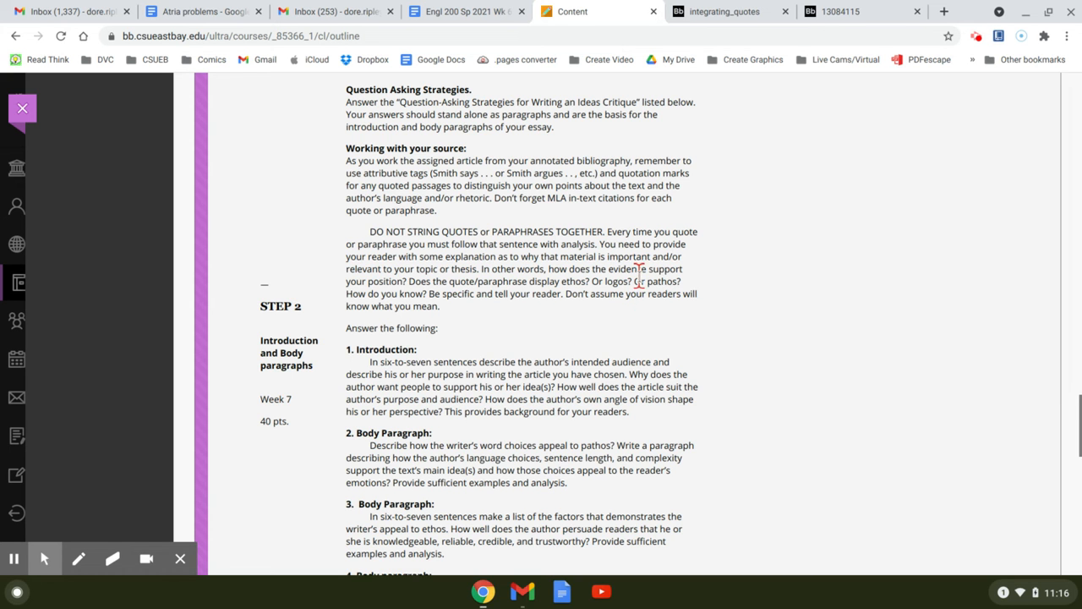
scroll(down, 3)
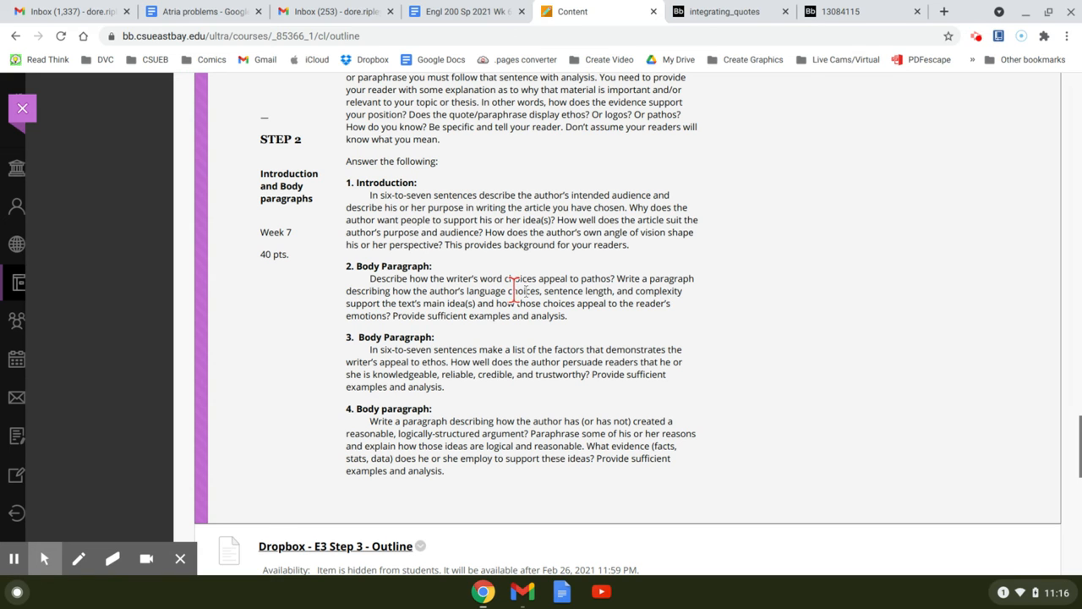
mouse_move(601, 436)
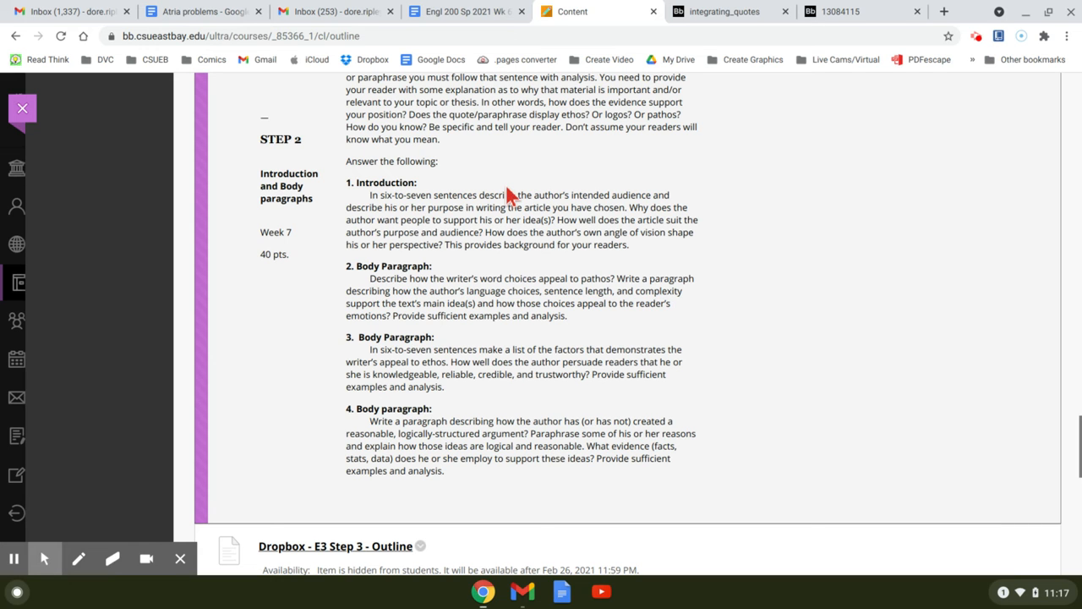
mouse_move(454, 213)
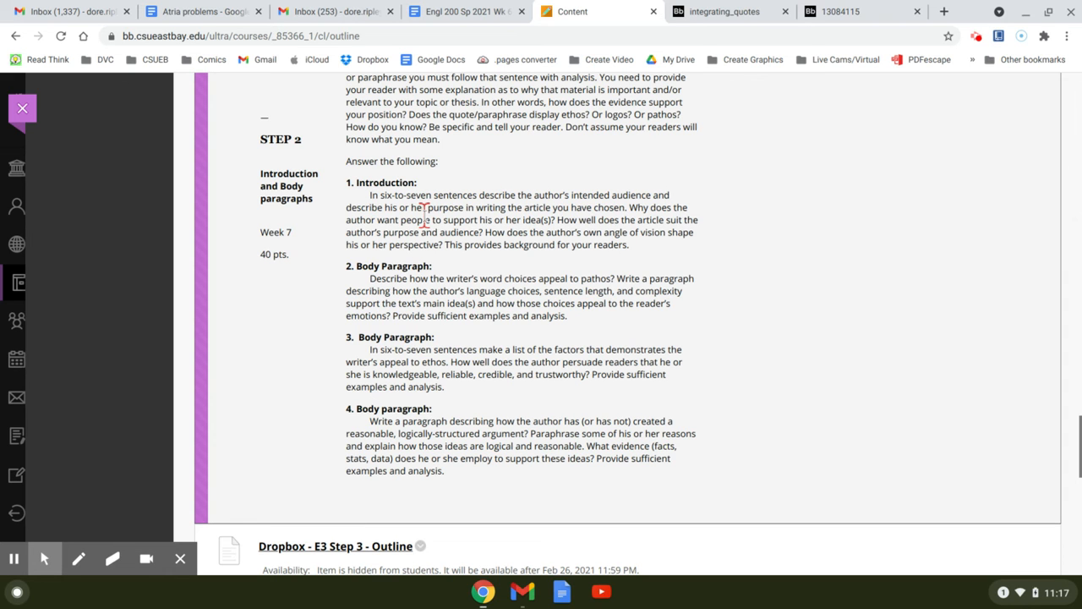
mouse_move(634, 210)
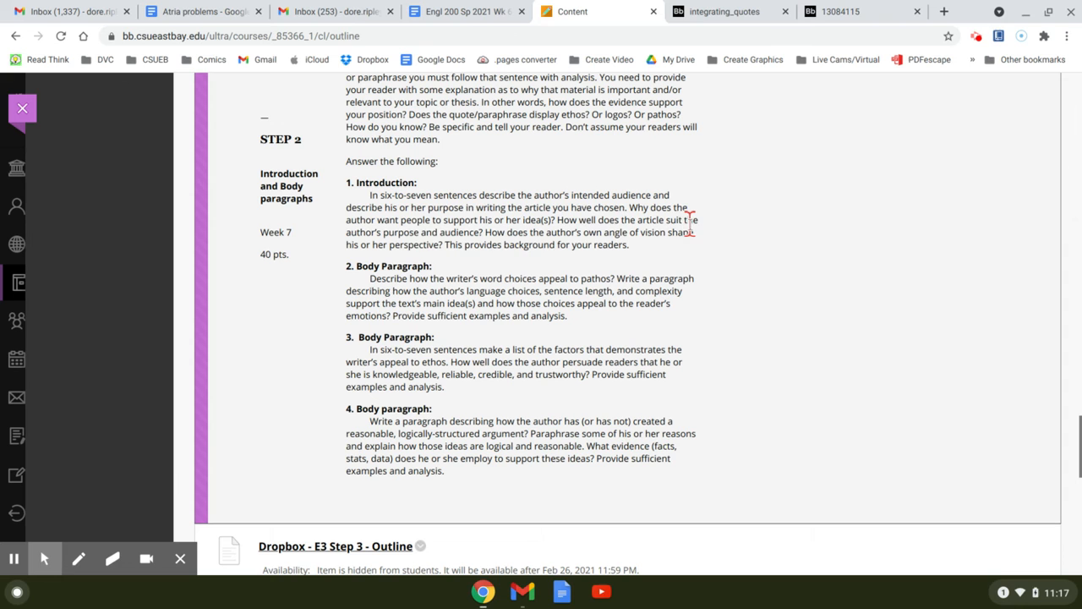
mouse_move(533, 233)
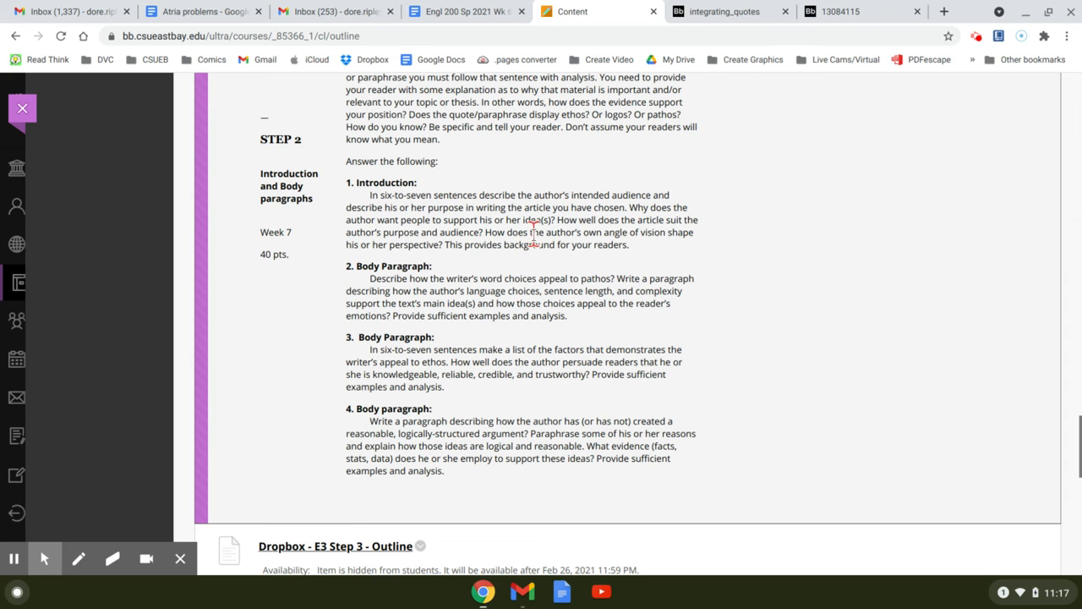
mouse_move(681, 241)
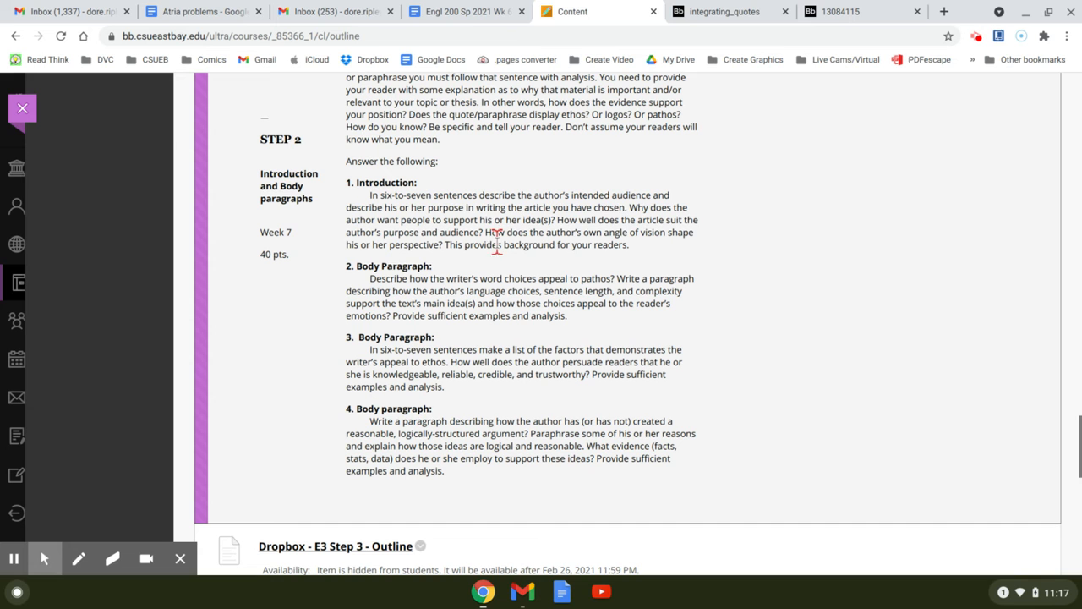
mouse_move(600, 208)
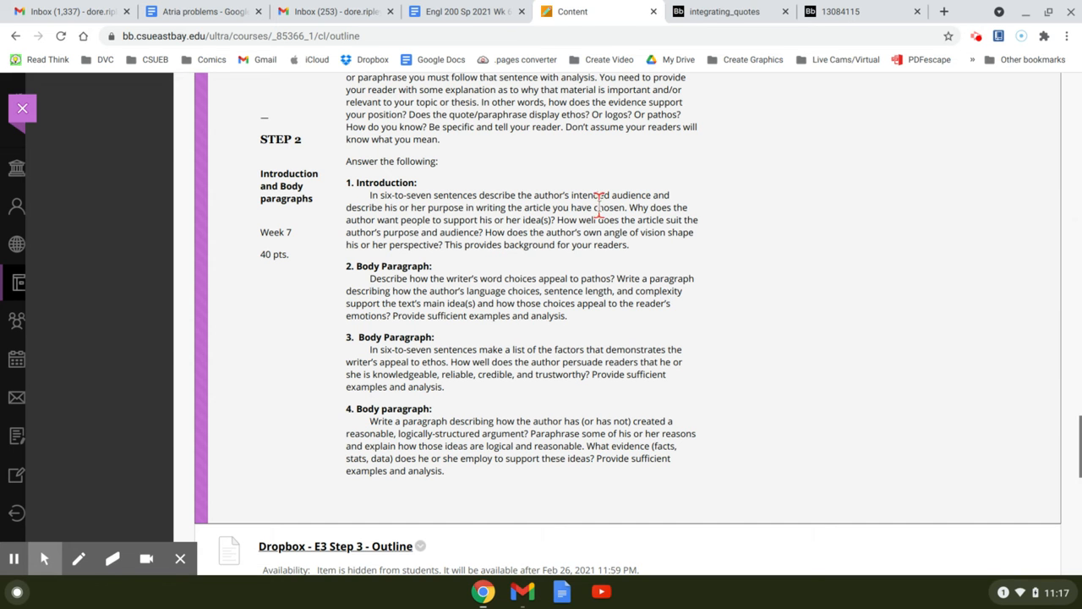
scroll(down, 3)
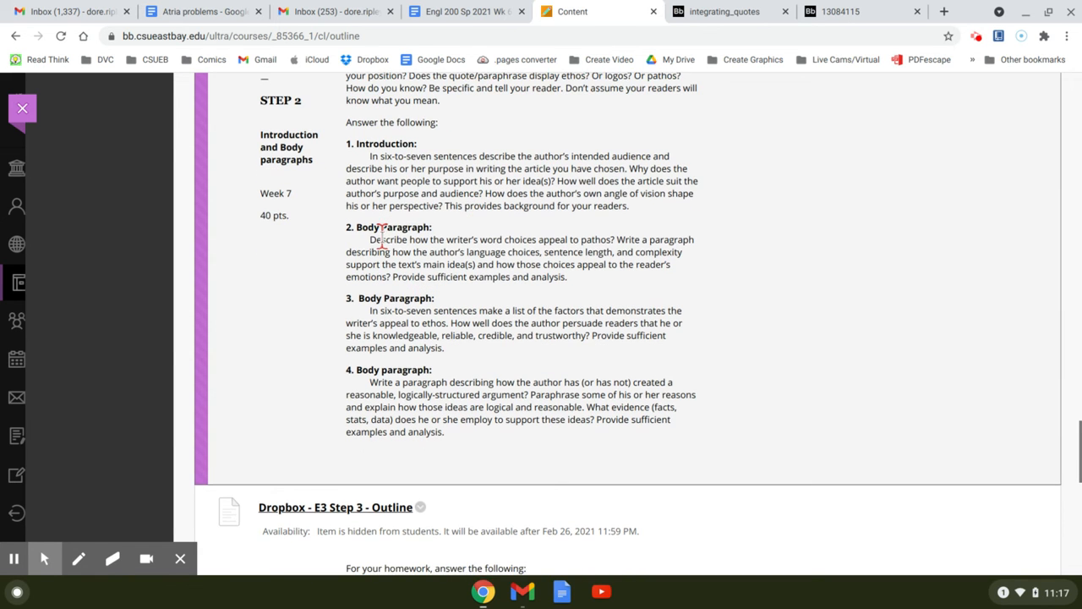
mouse_move(395, 252)
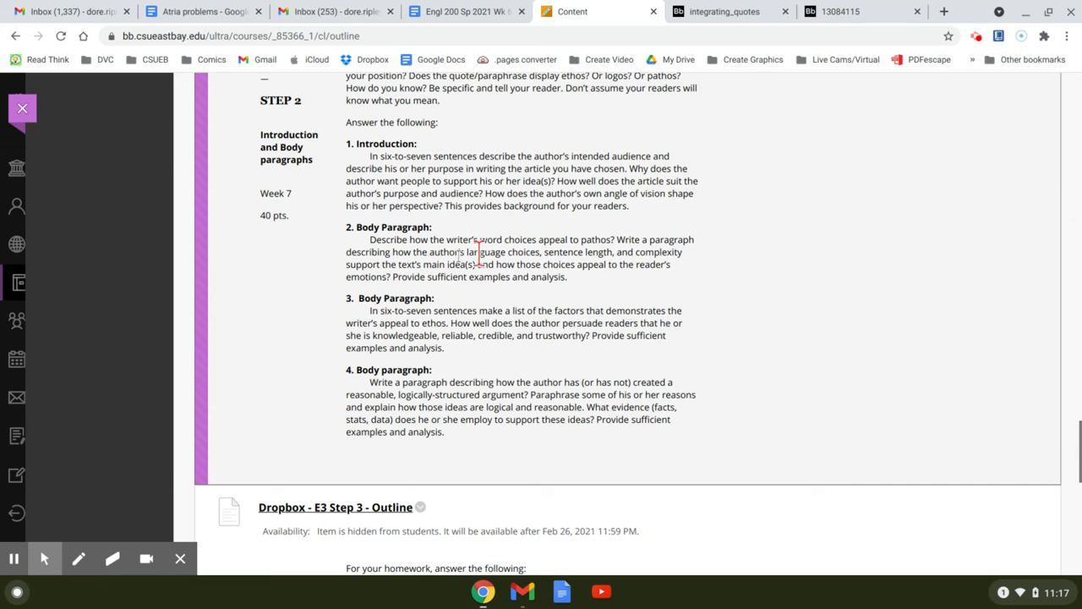
mouse_move(574, 239)
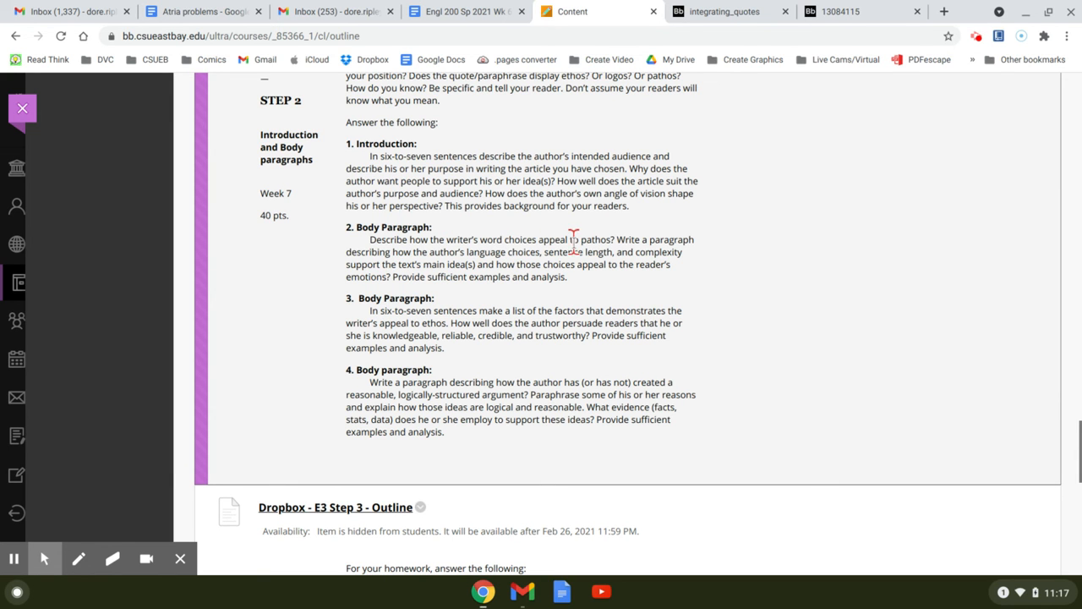
mouse_move(393, 254)
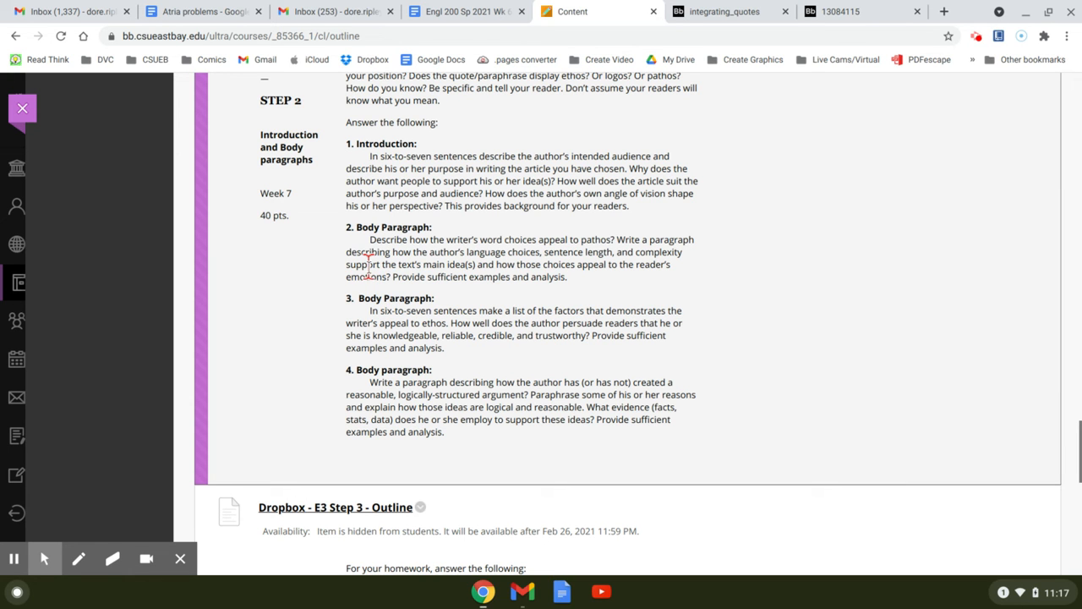
mouse_move(440, 254)
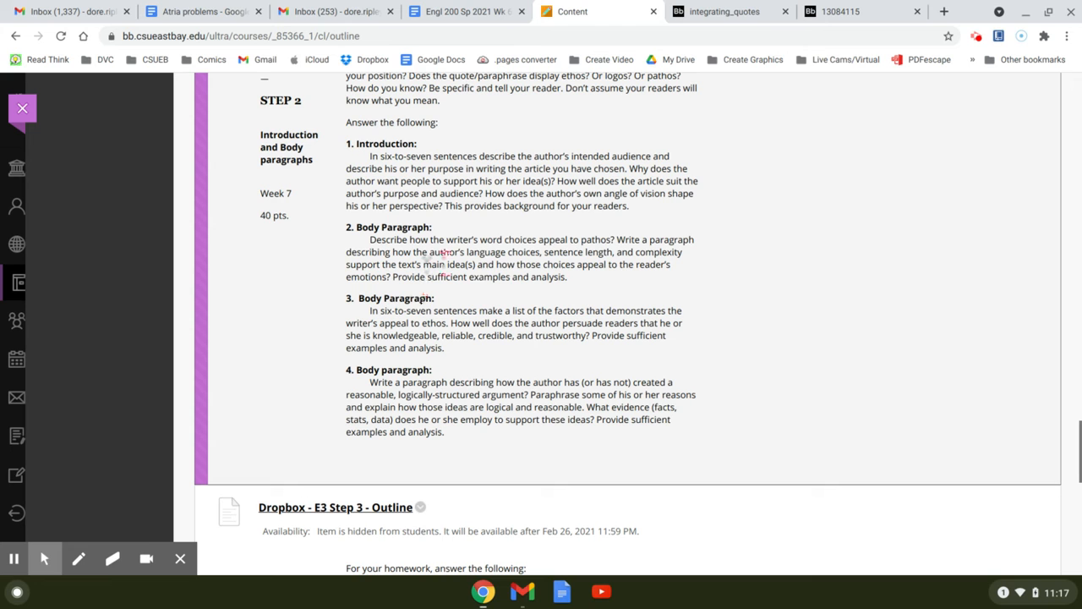
mouse_move(643, 264)
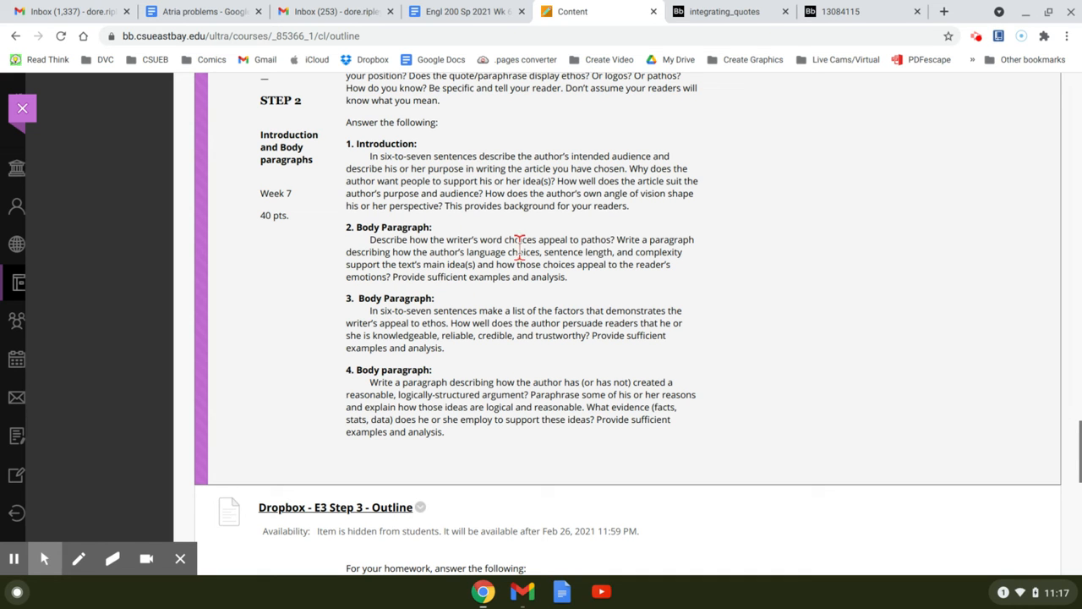
scroll(down, 3)
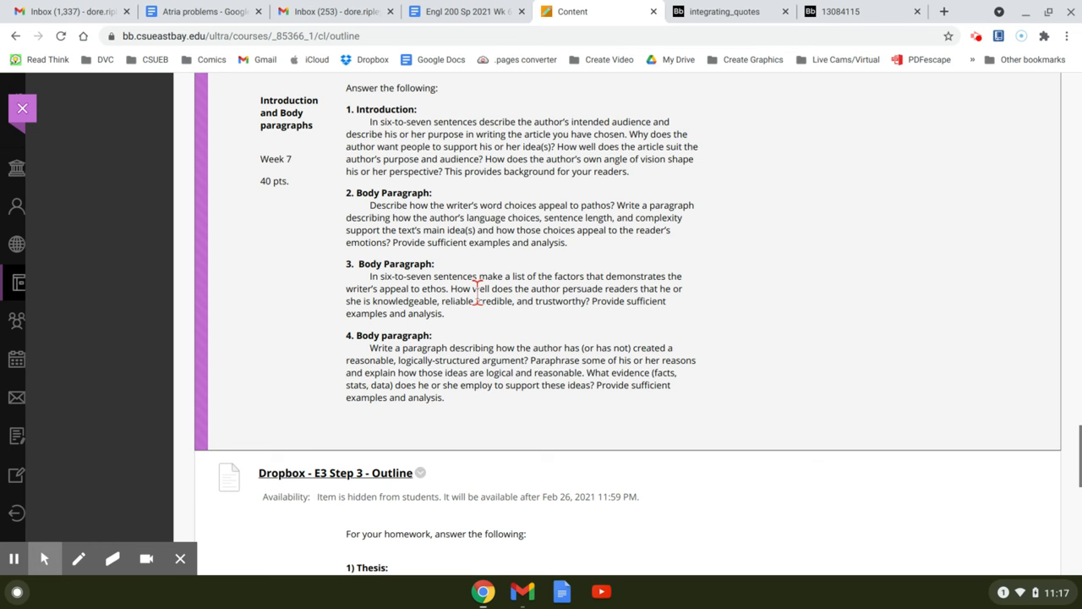
scroll(down, 3)
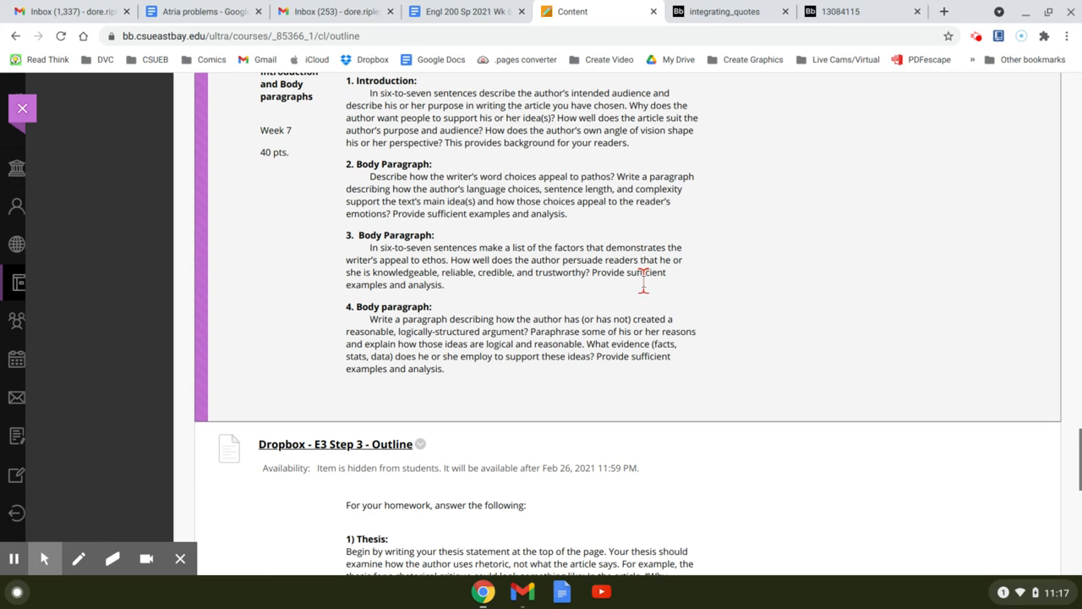
mouse_move(645, 290)
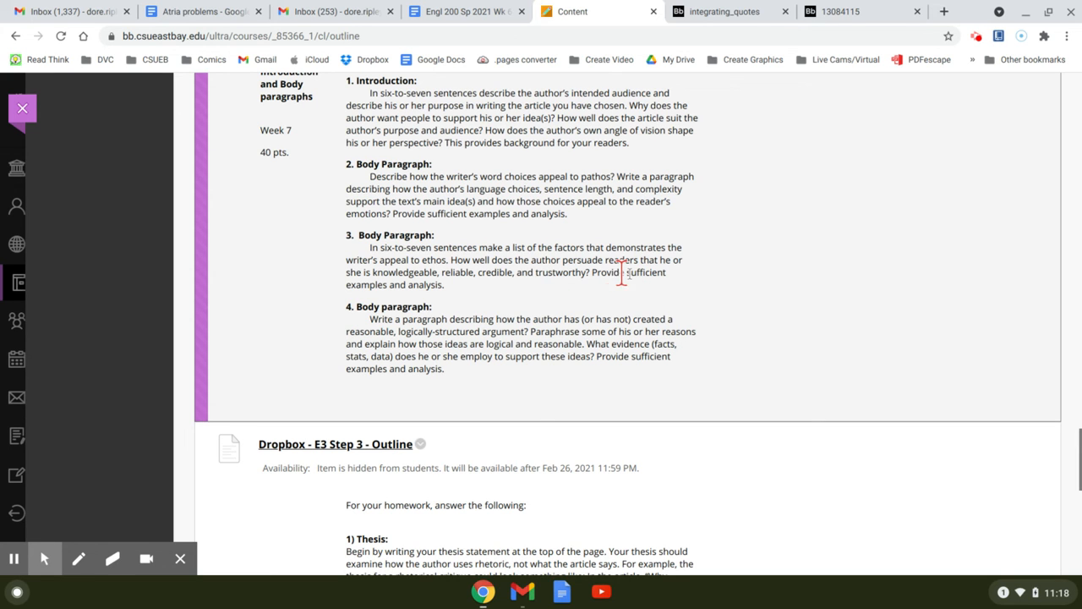
mouse_move(469, 234)
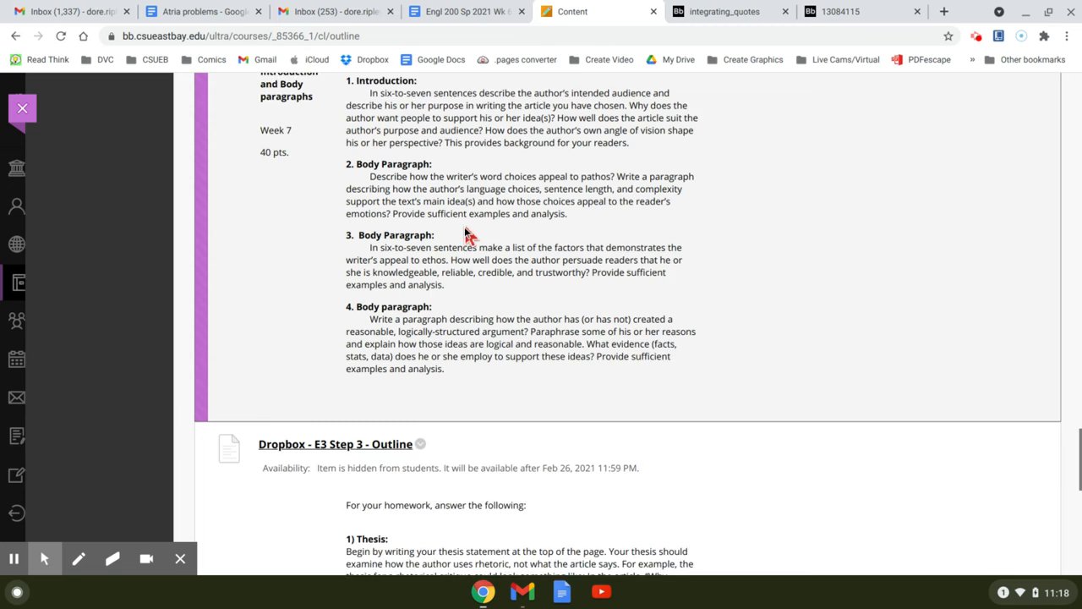
scroll(down, 3)
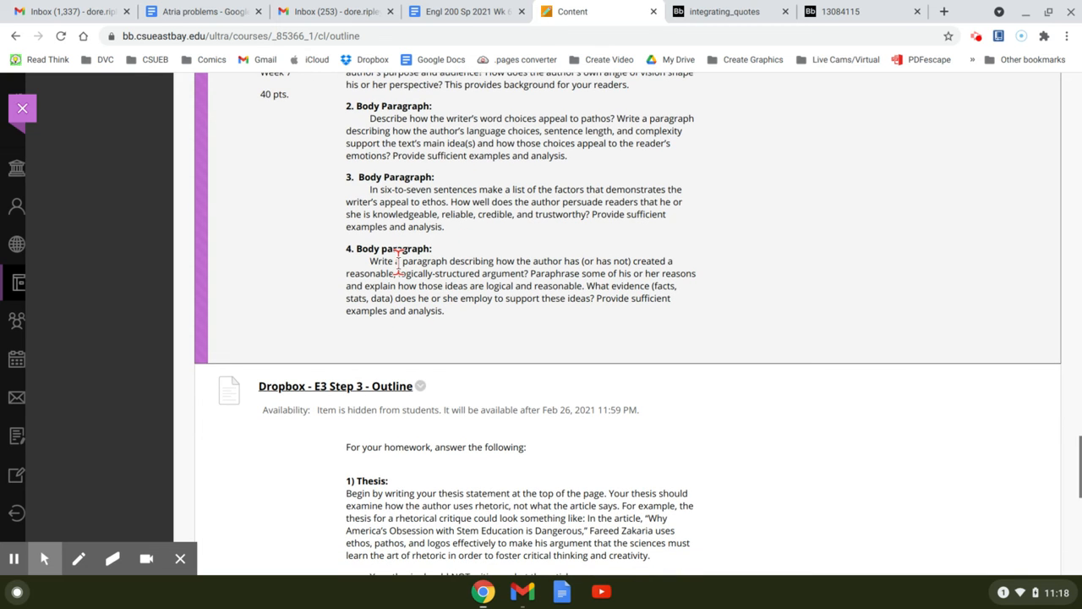
mouse_move(394, 336)
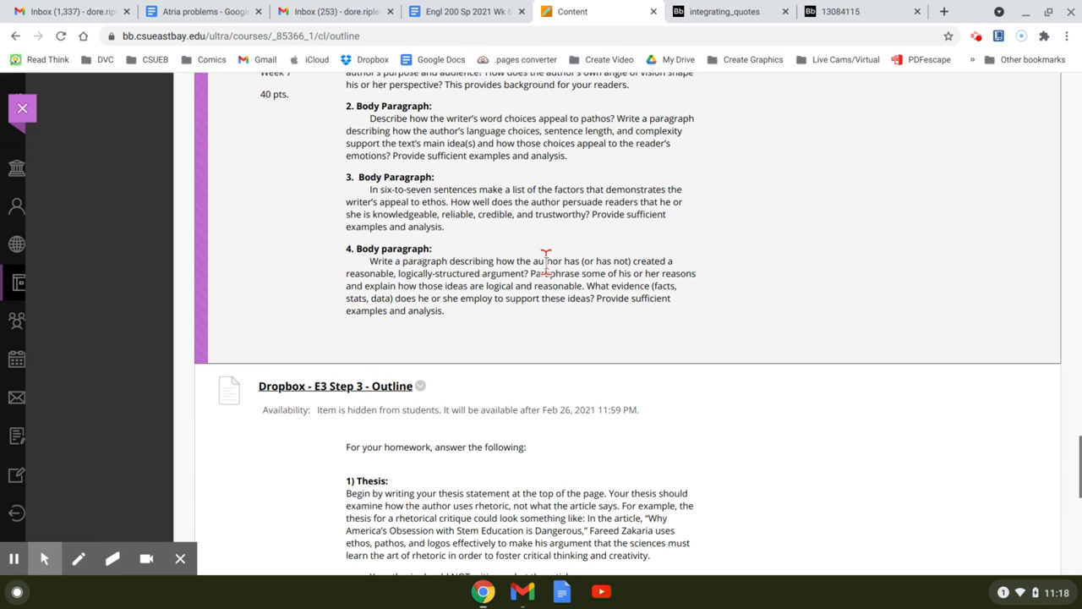
mouse_move(415, 288)
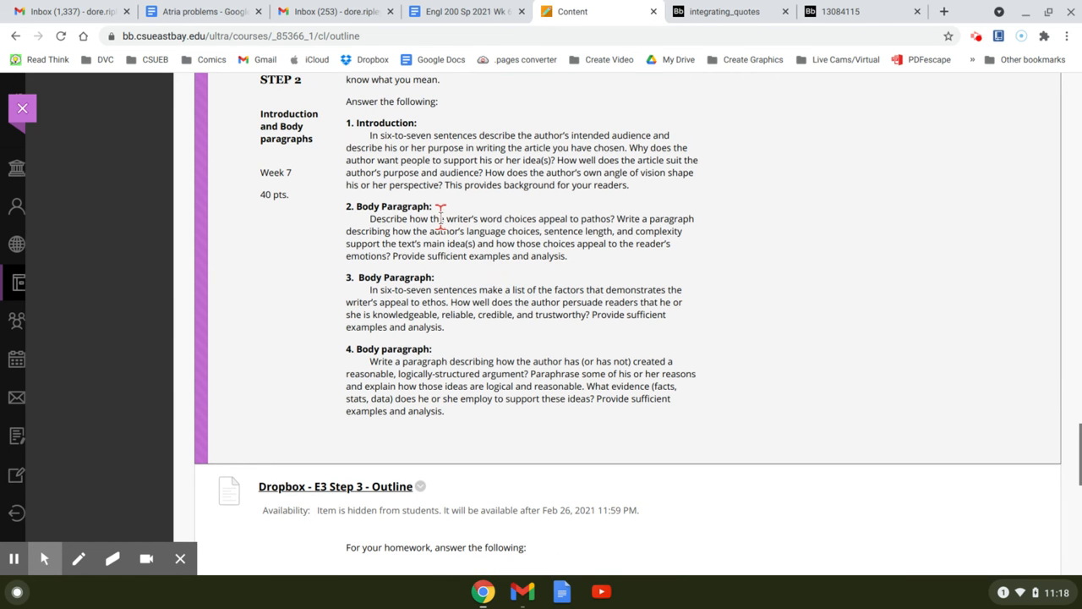
mouse_move(529, 218)
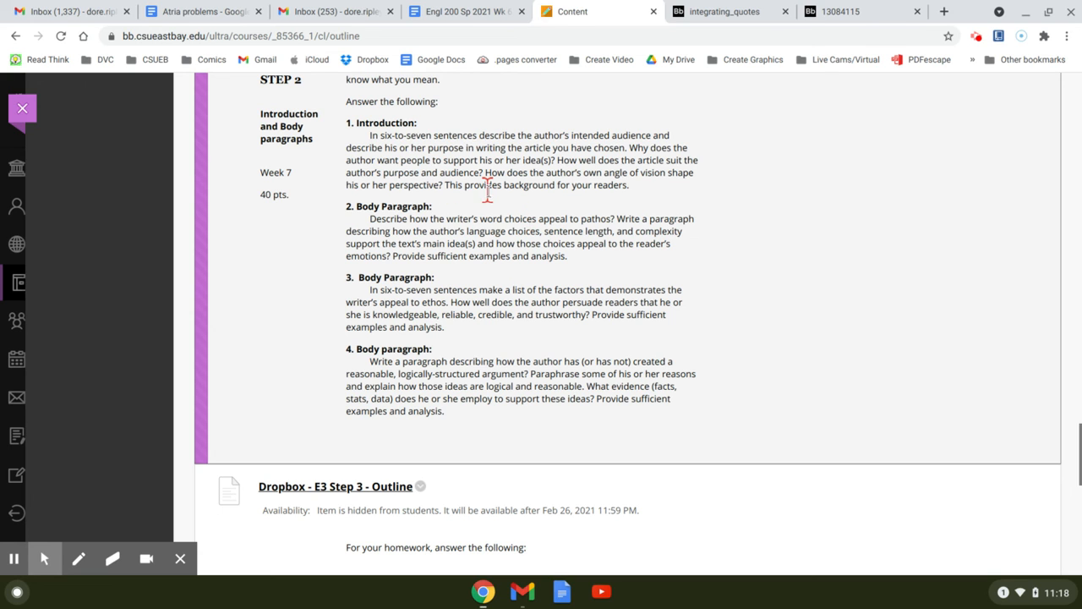
mouse_move(412, 235)
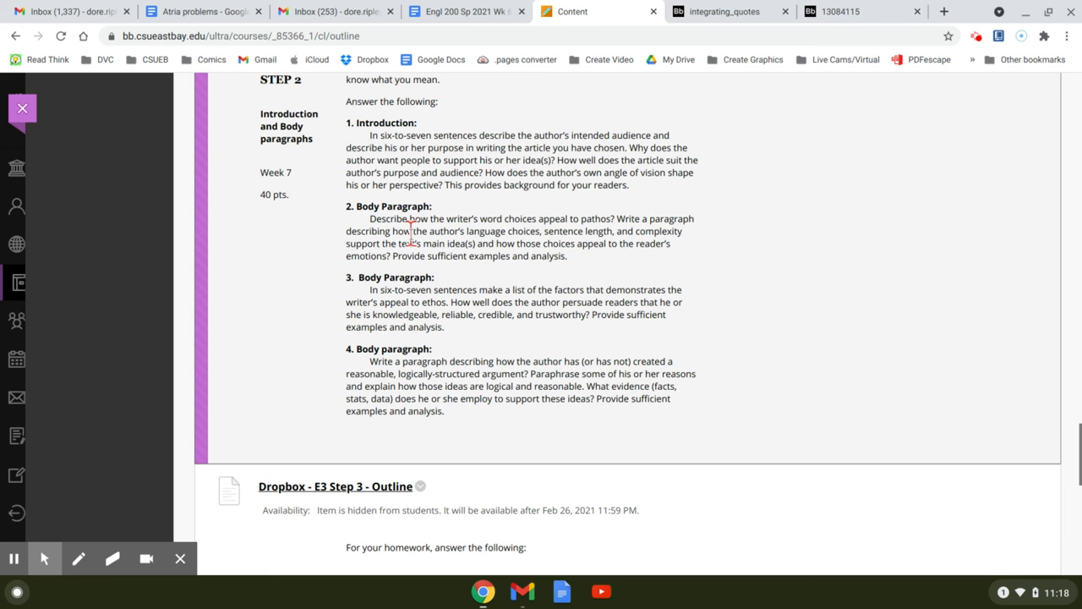
mouse_move(410, 302)
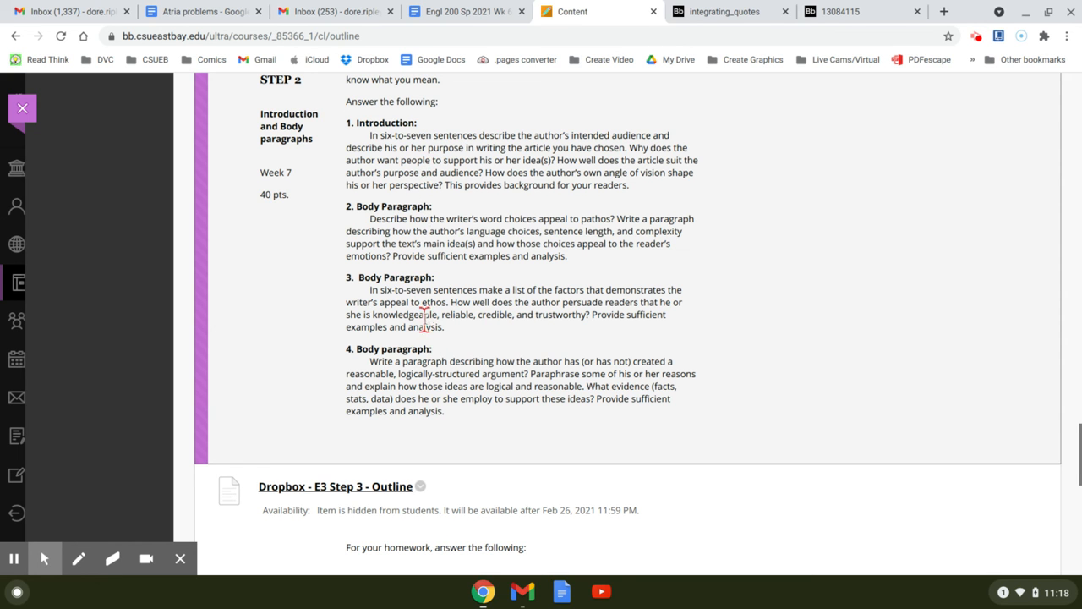
scroll(down, 3)
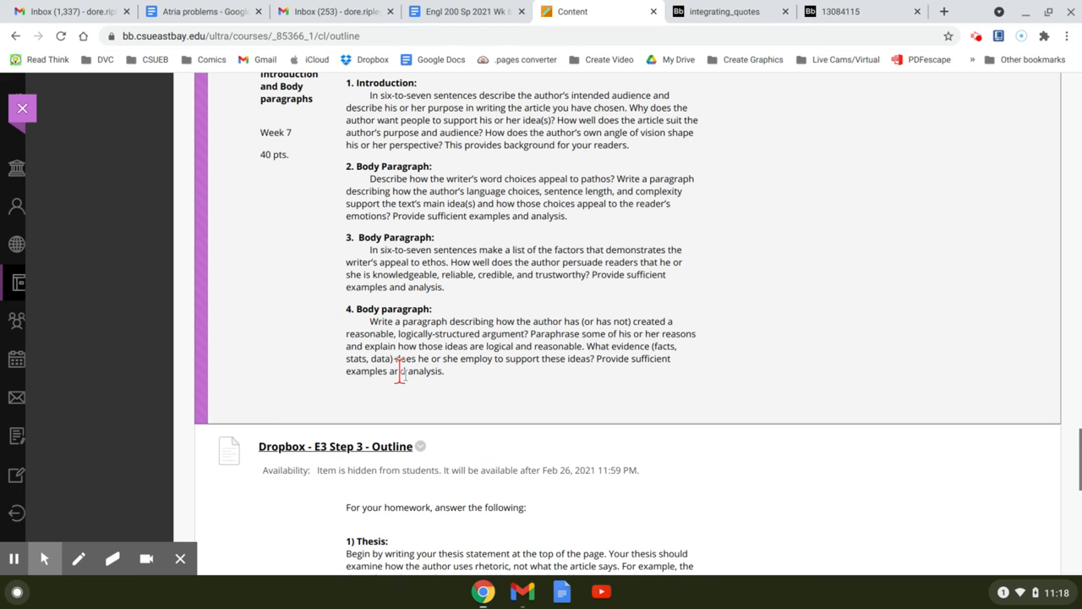
mouse_move(384, 345)
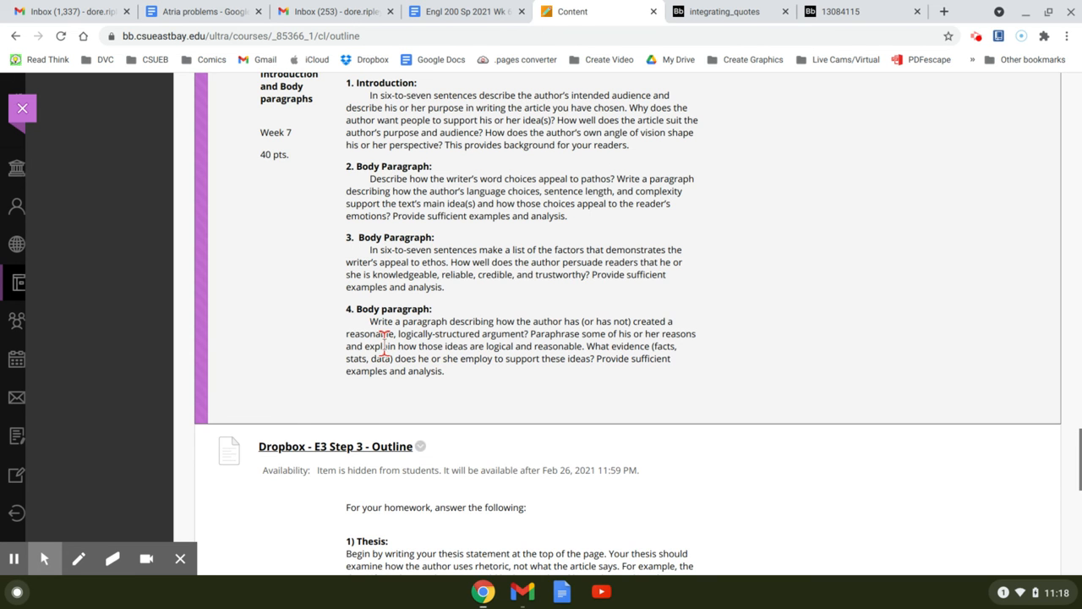
scroll(down, 3)
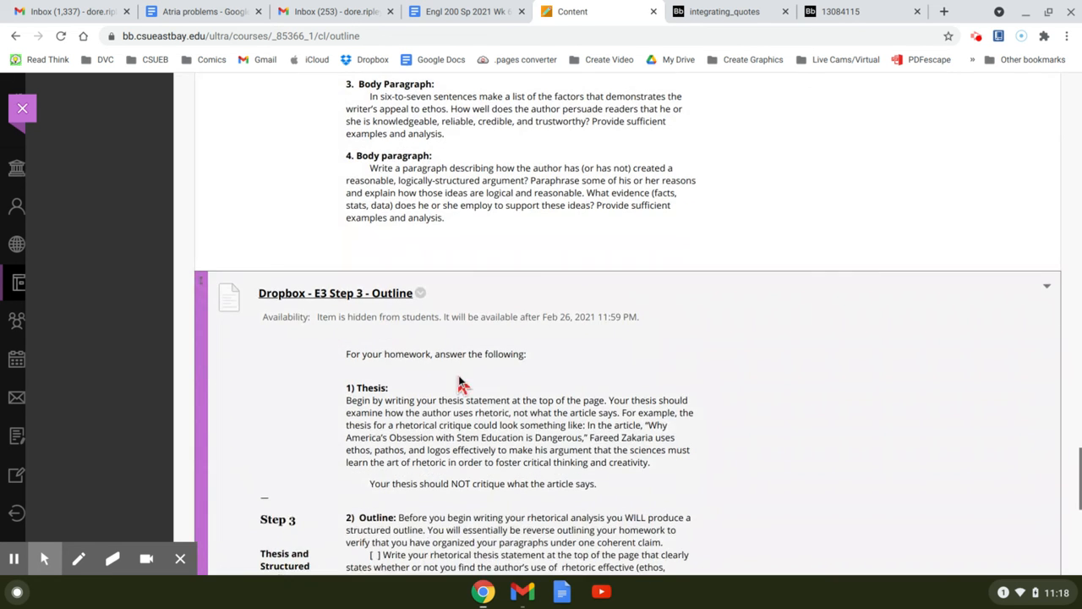
scroll(down, 3)
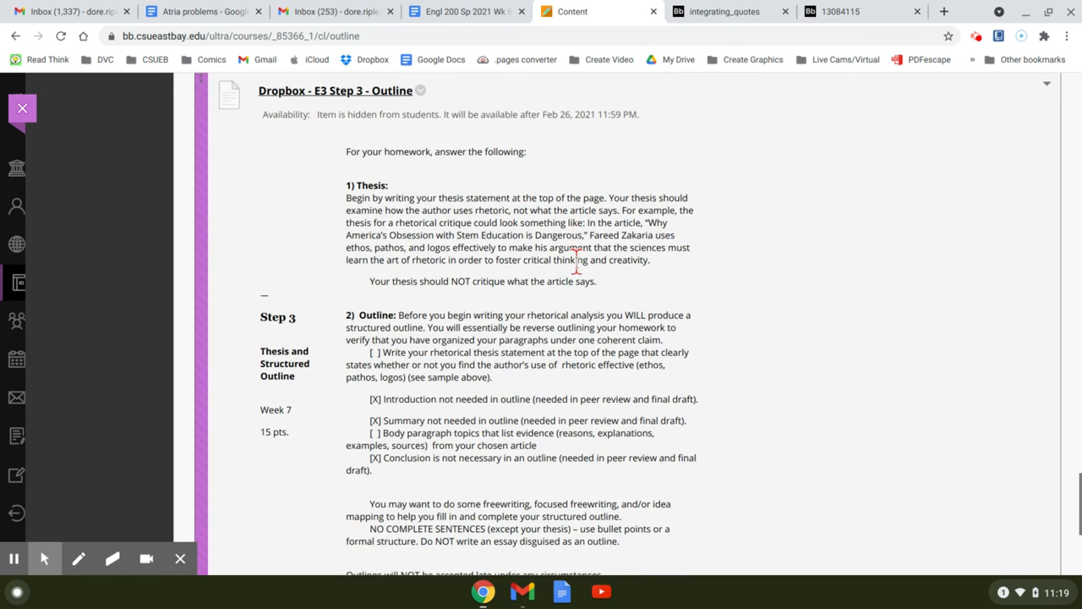
scroll(down, 3)
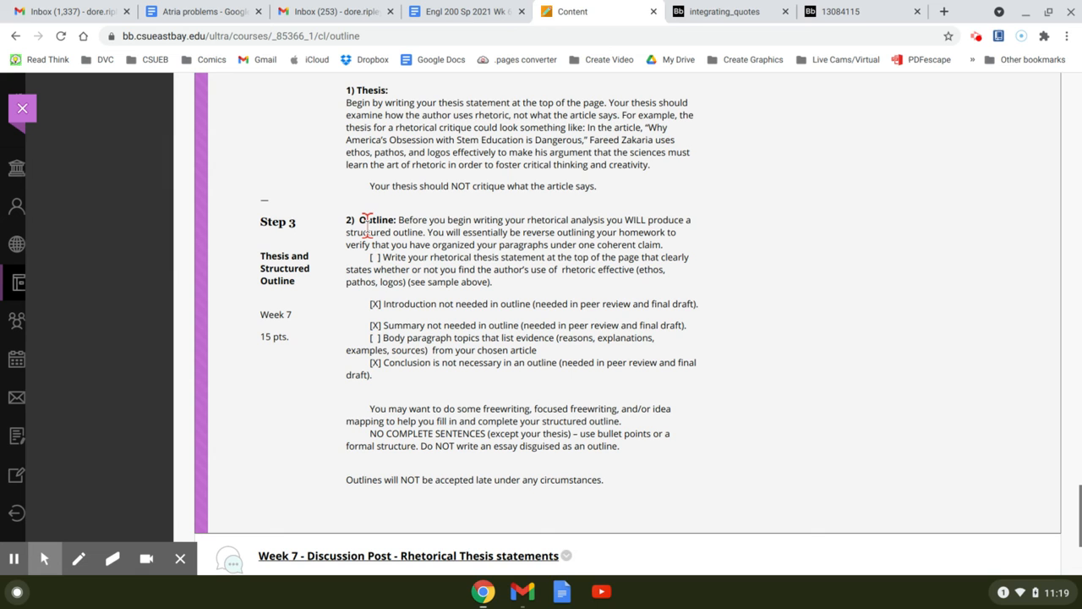
scroll(down, 3)
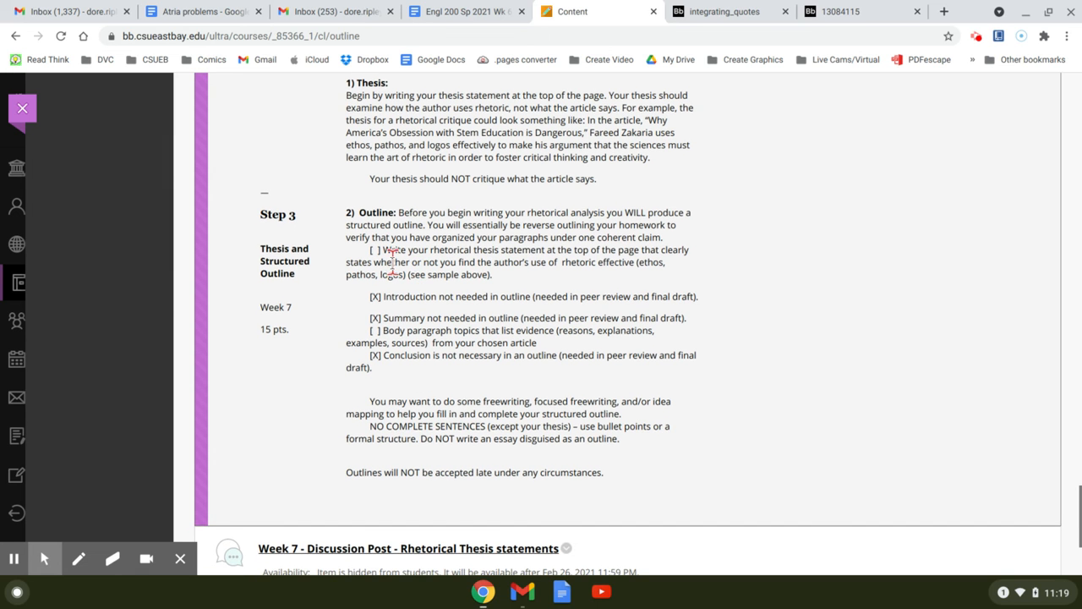
mouse_move(673, 258)
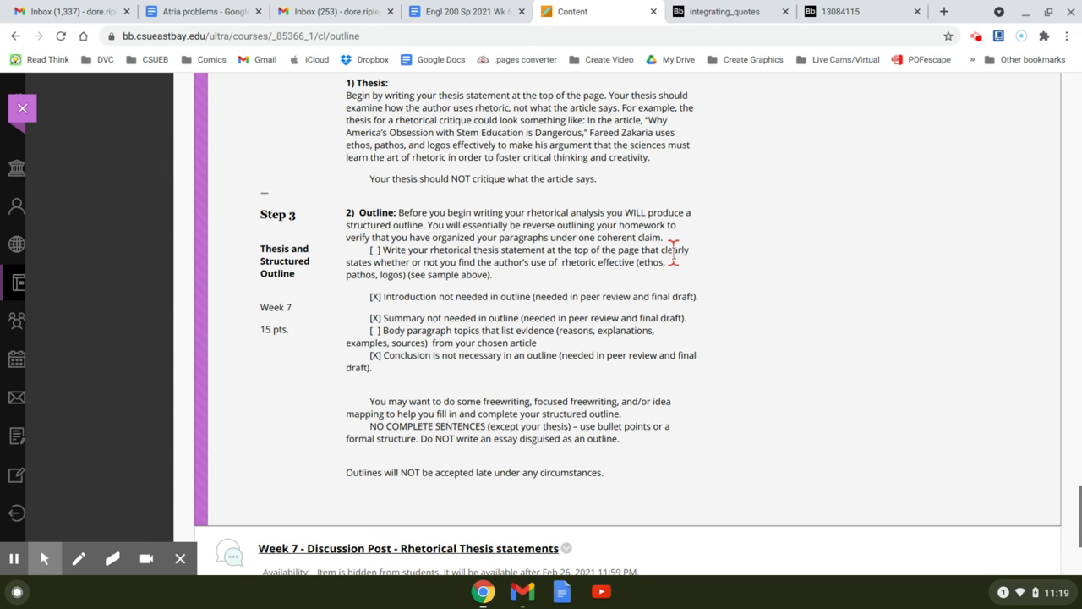
mouse_move(461, 266)
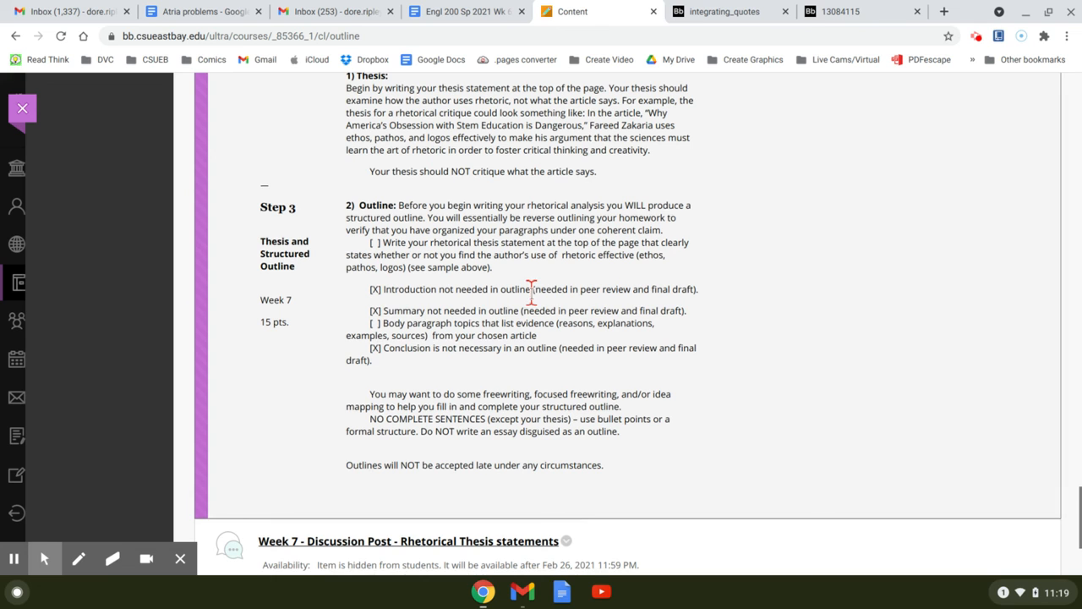
mouse_move(559, 291)
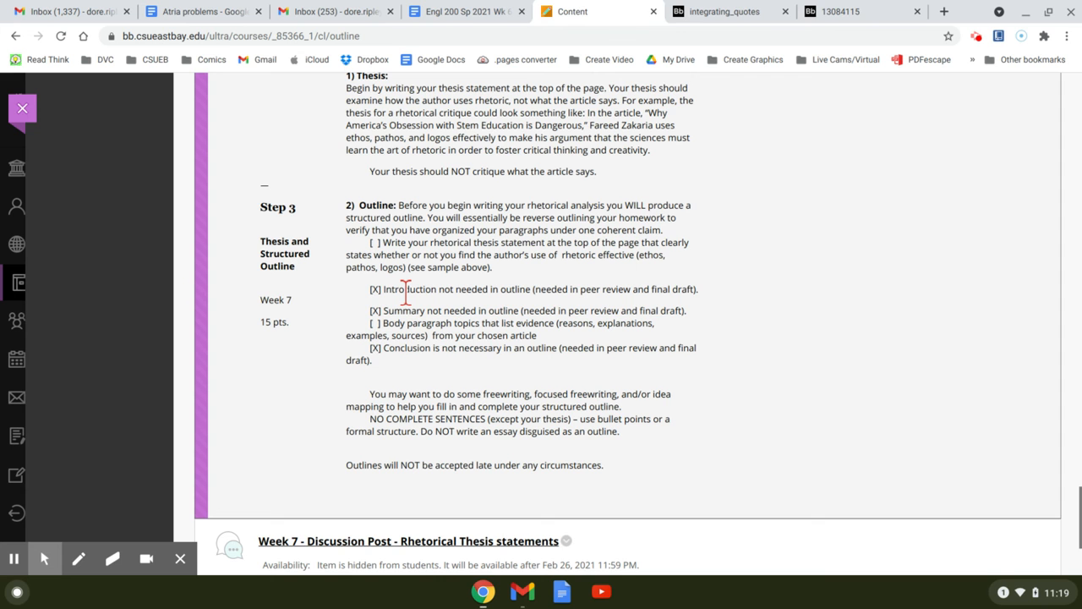
scroll(down, 3)
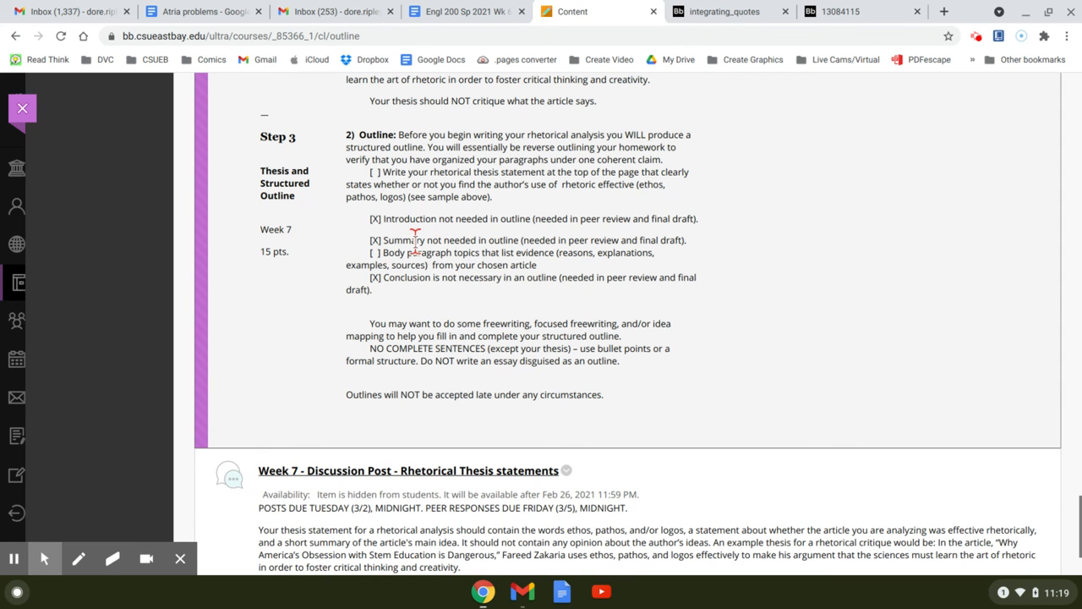
scroll(down, 3)
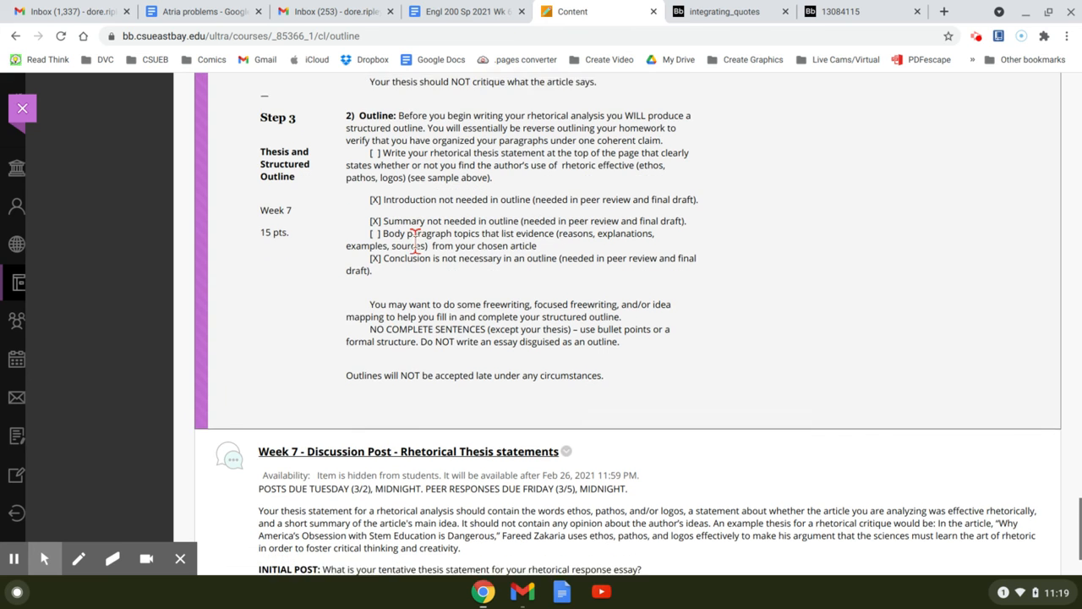
scroll(down, 3)
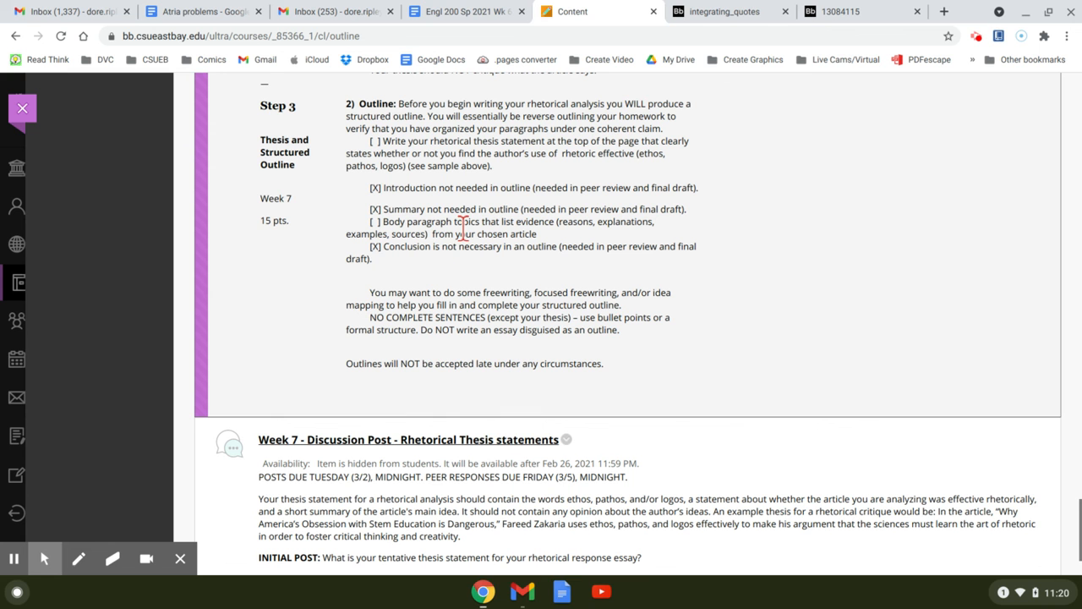
scroll(down, 3)
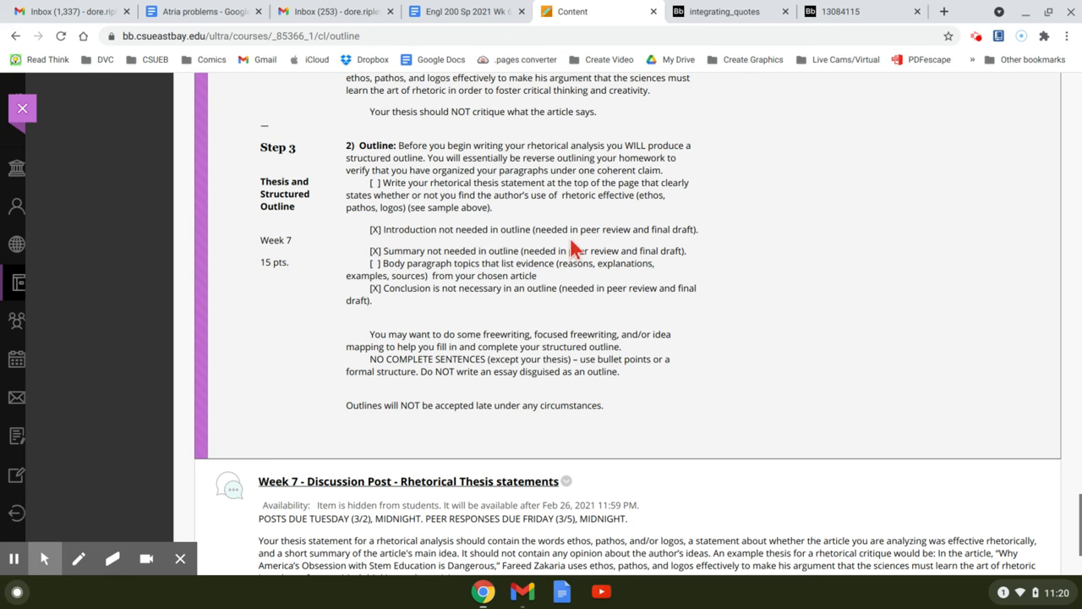
mouse_move(563, 245)
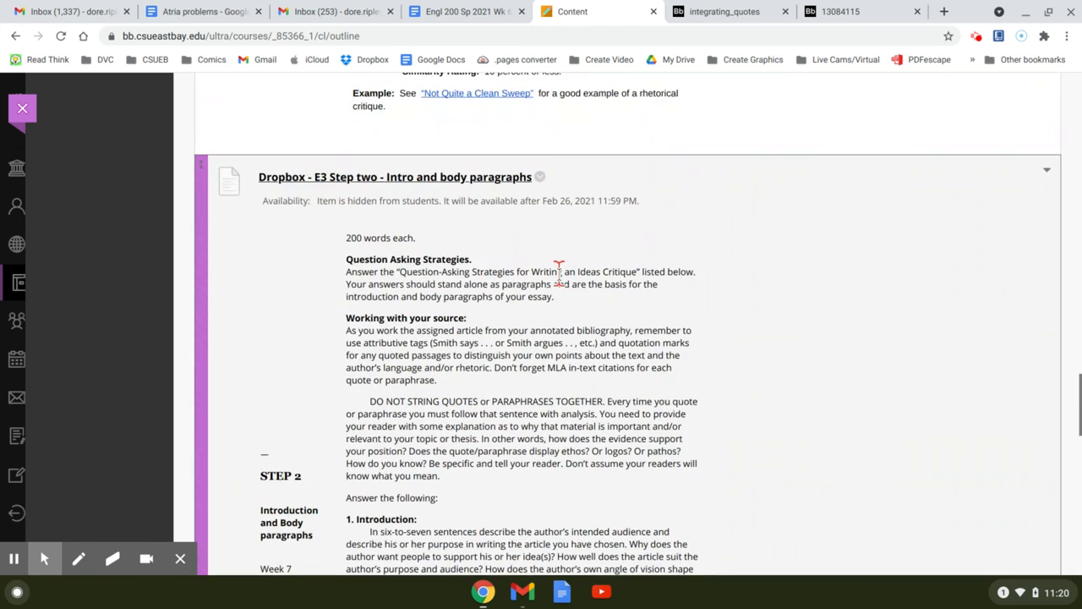
scroll(down, 3)
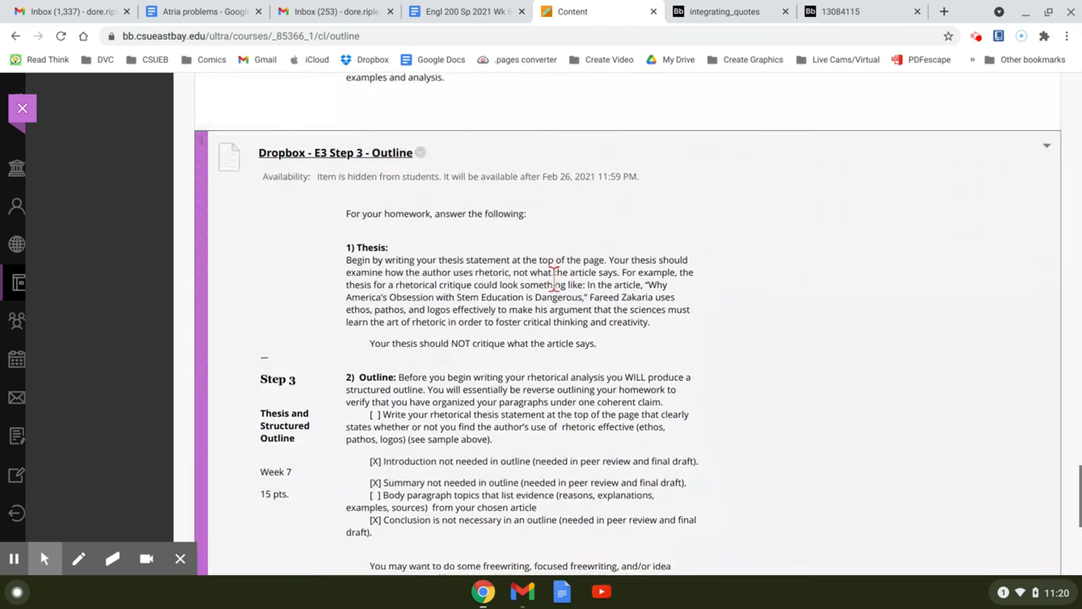
scroll(down, 3)
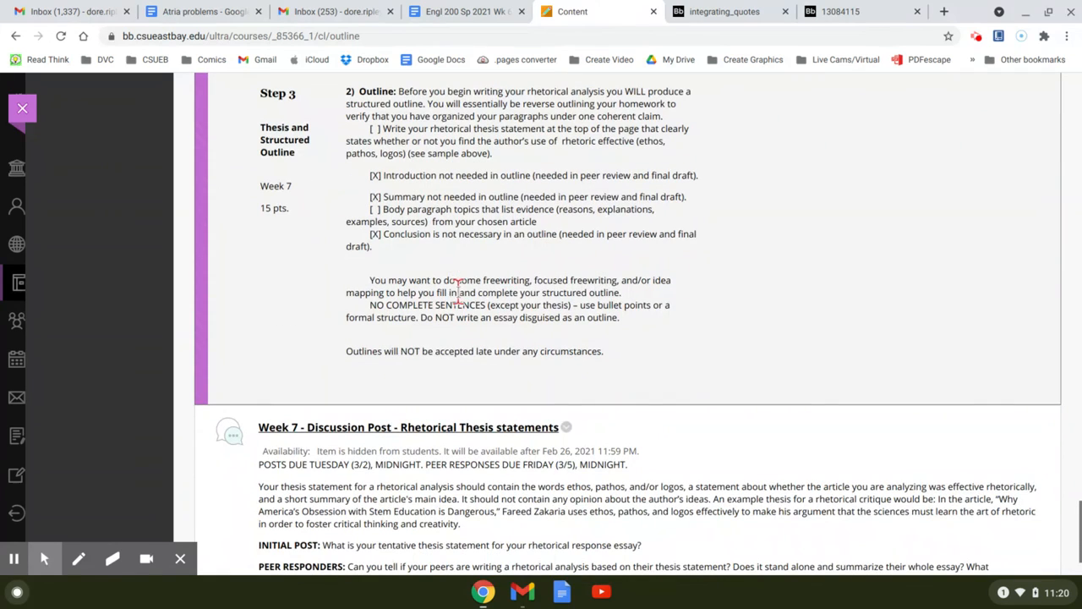
scroll(down, 3)
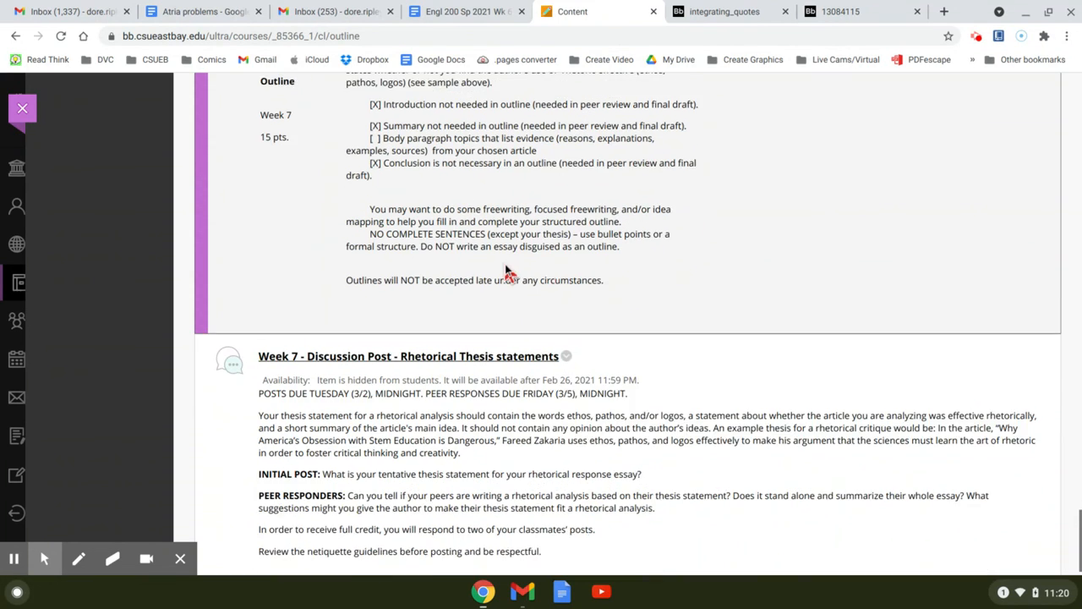
scroll(down, 3)
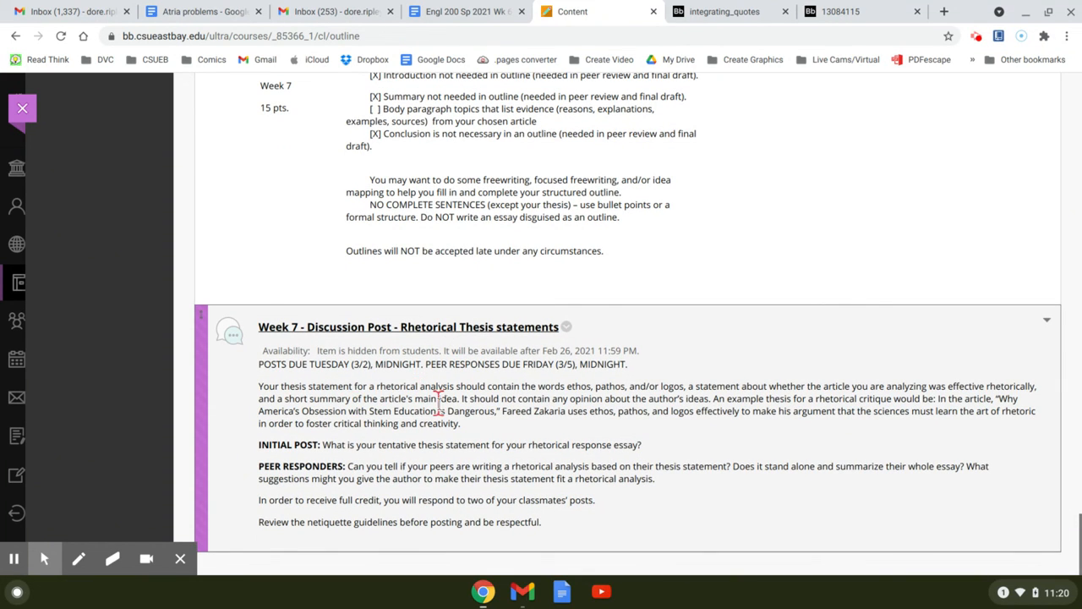
mouse_move(357, 466)
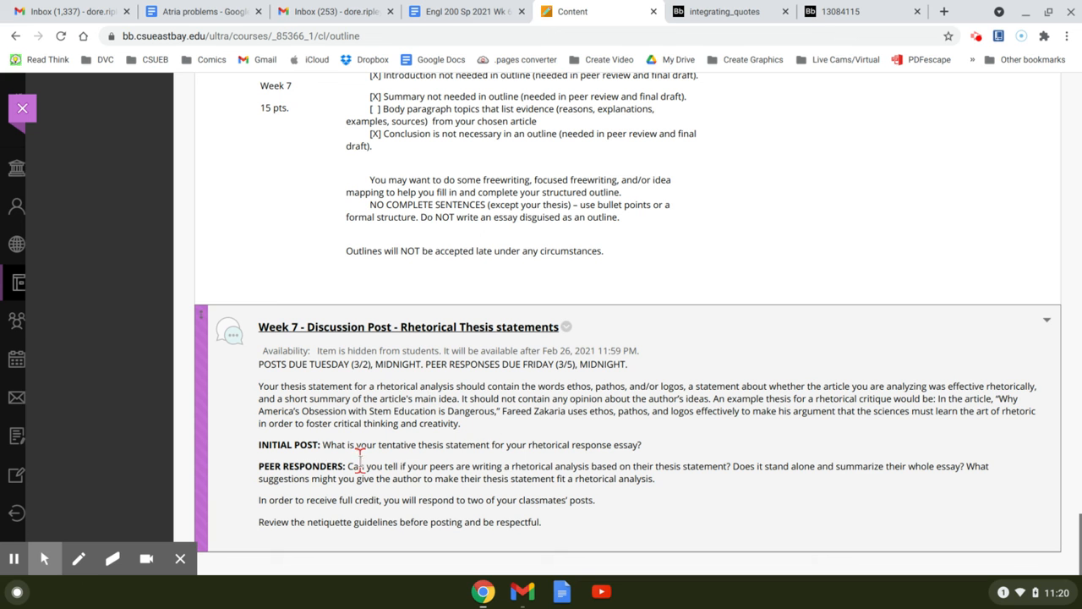
mouse_move(630, 443)
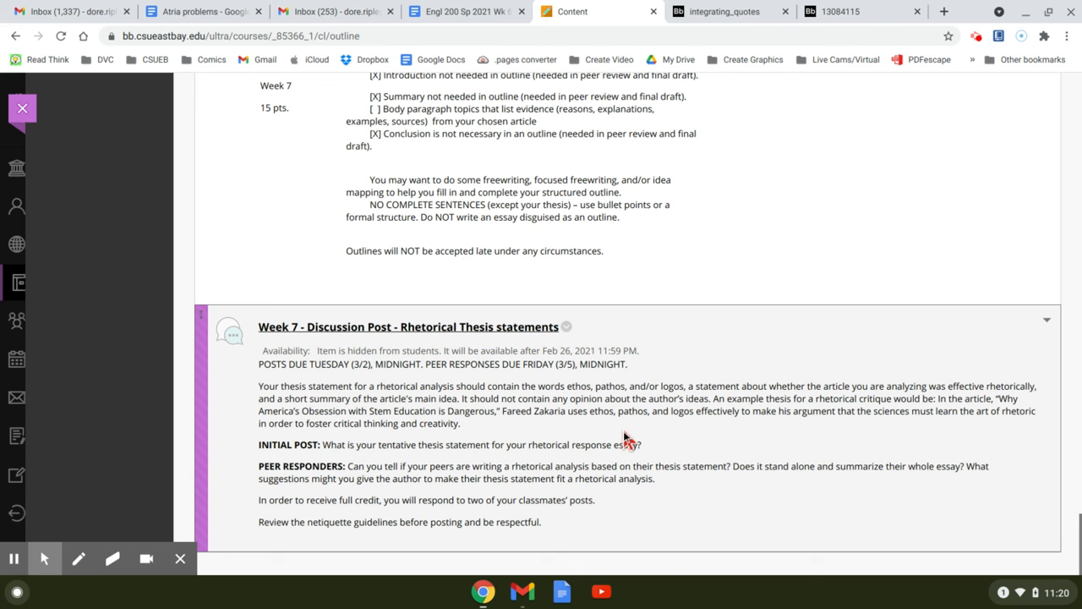
mouse_move(513, 444)
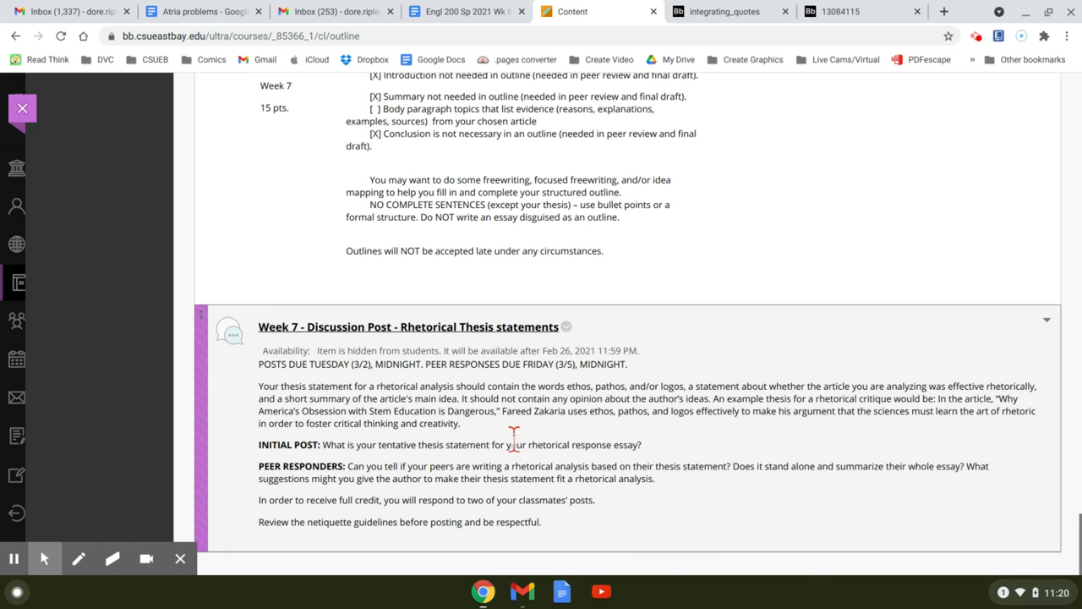